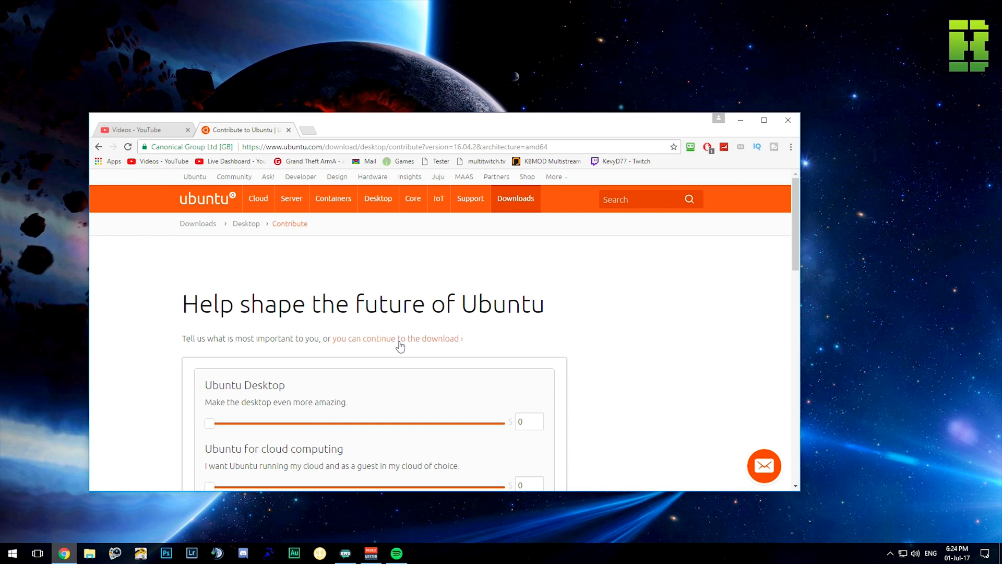
# - Continue to the Ubuntu 16.04.2 desktop ISO download without contributing, then check its download options
pyautogui.click(396, 338)
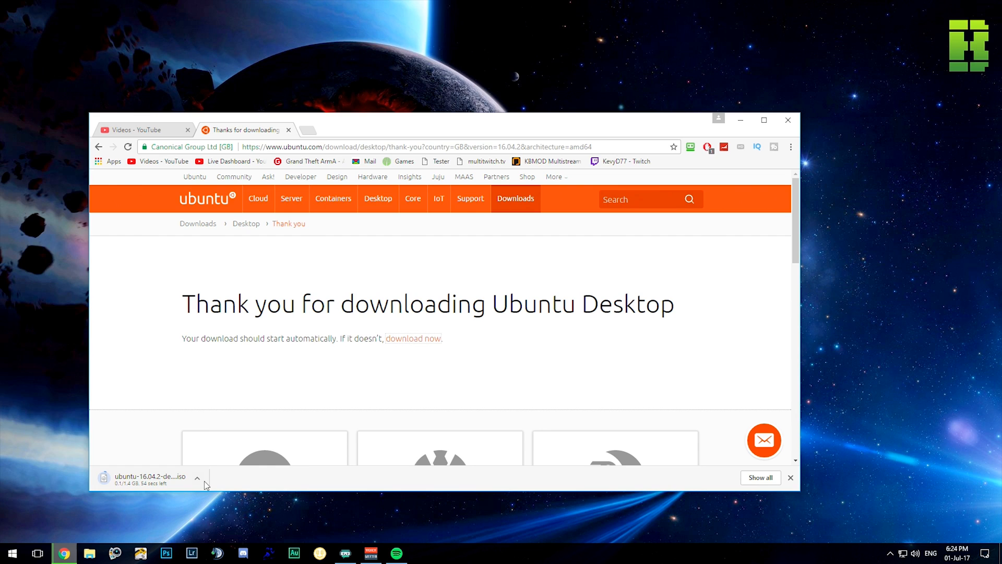
pyautogui.click(198, 478)
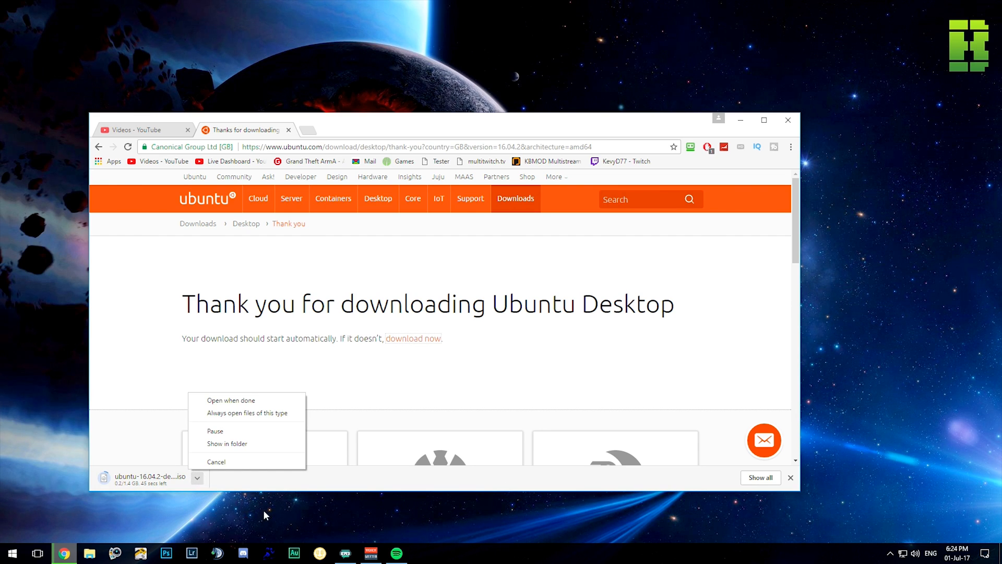
pyautogui.click(320, 506)
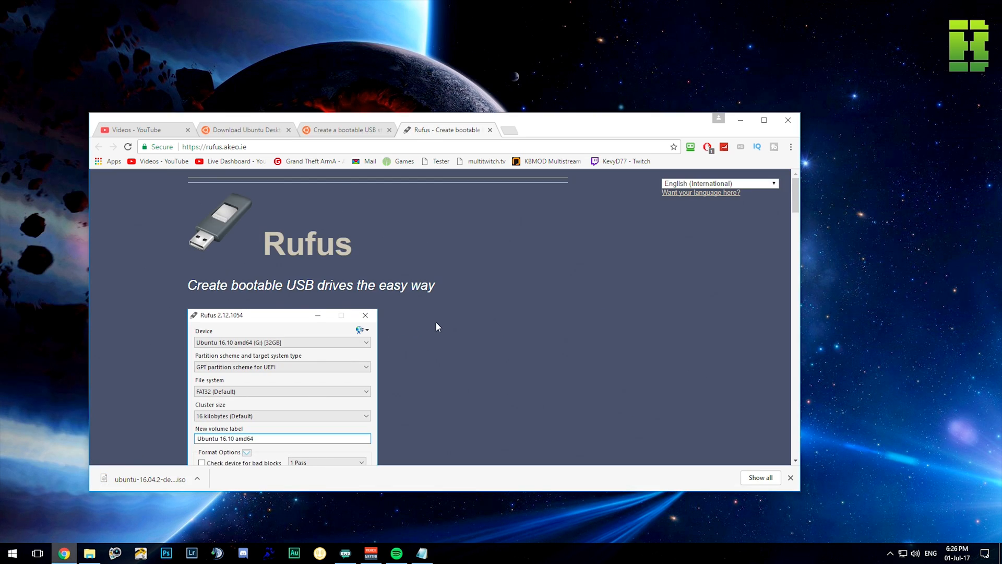
# - Scroll to the Rufus downloads and launch the downloaded rufus-2.15.exe
pyautogui.scroll(-3)
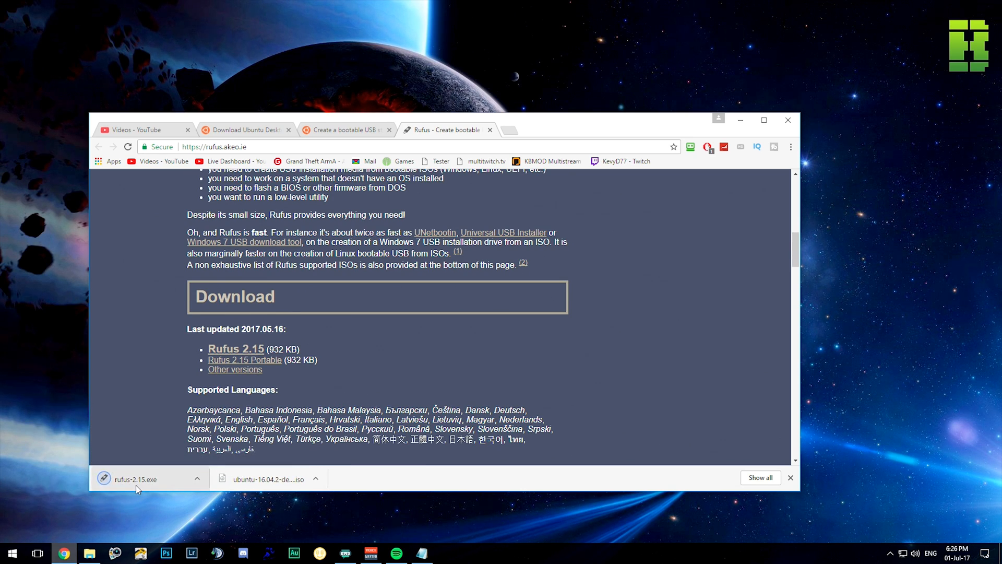
pyautogui.click(133, 478)
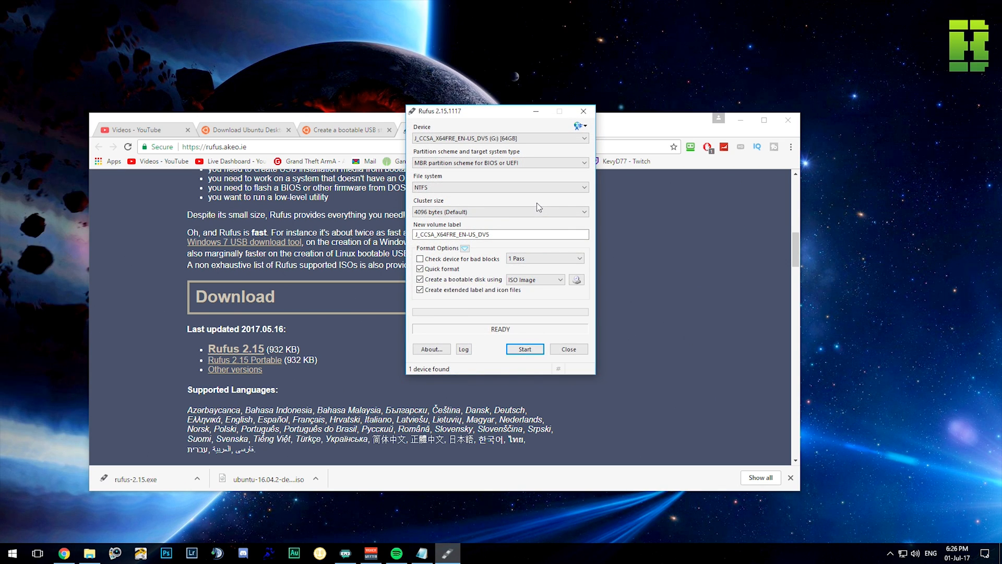
pyautogui.moveTo(593, 142)
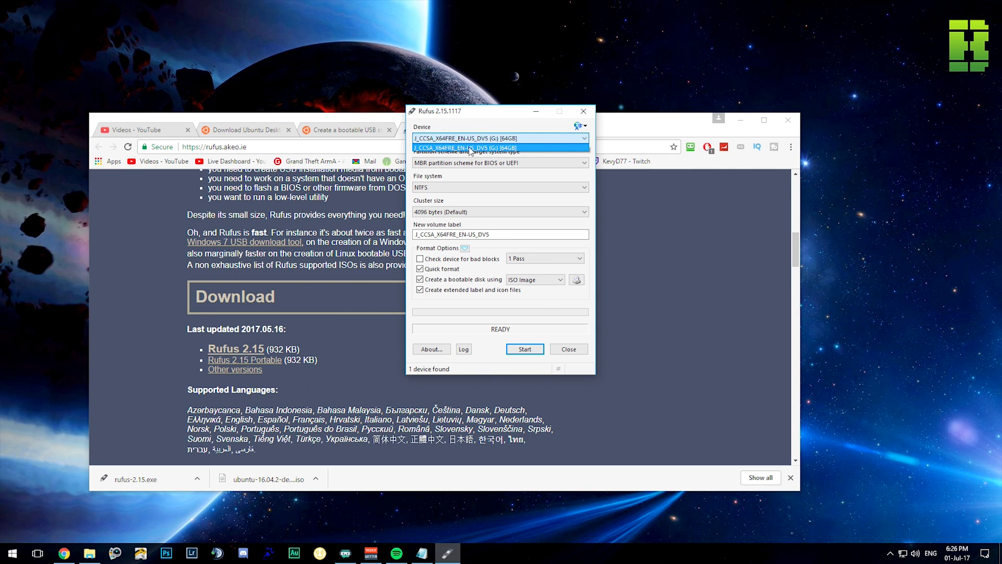
# - Check the 64GB target drive and load ubuntu-16.04.2-desktop-amd64.iso as the image
pyautogui.click(501, 147)
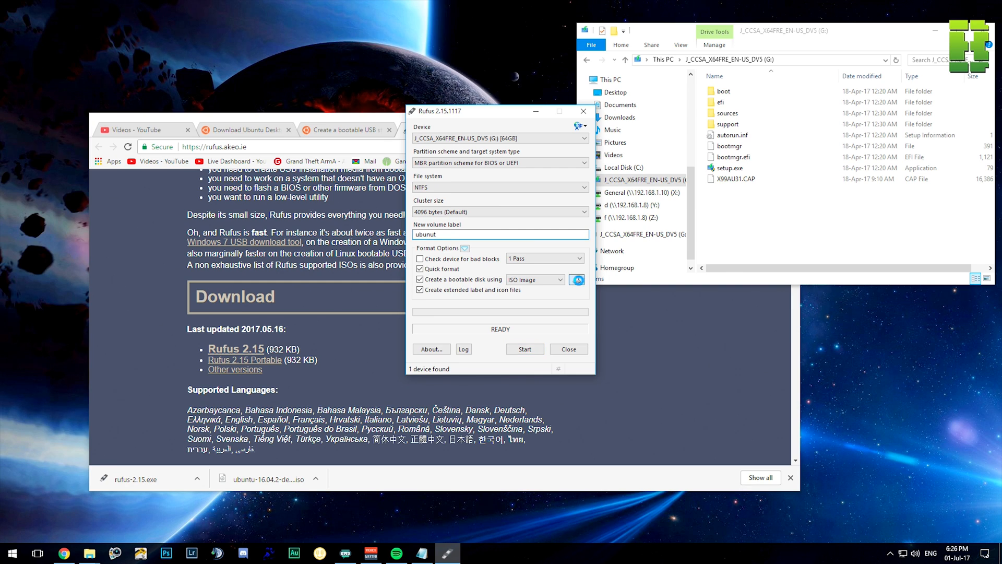
pyautogui.click(576, 279)
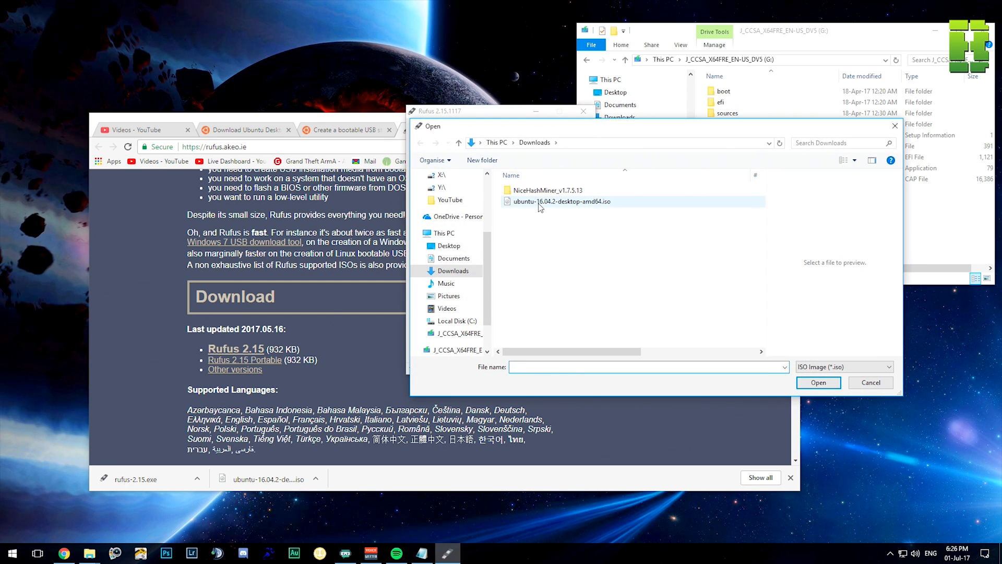
pyautogui.click(561, 201)
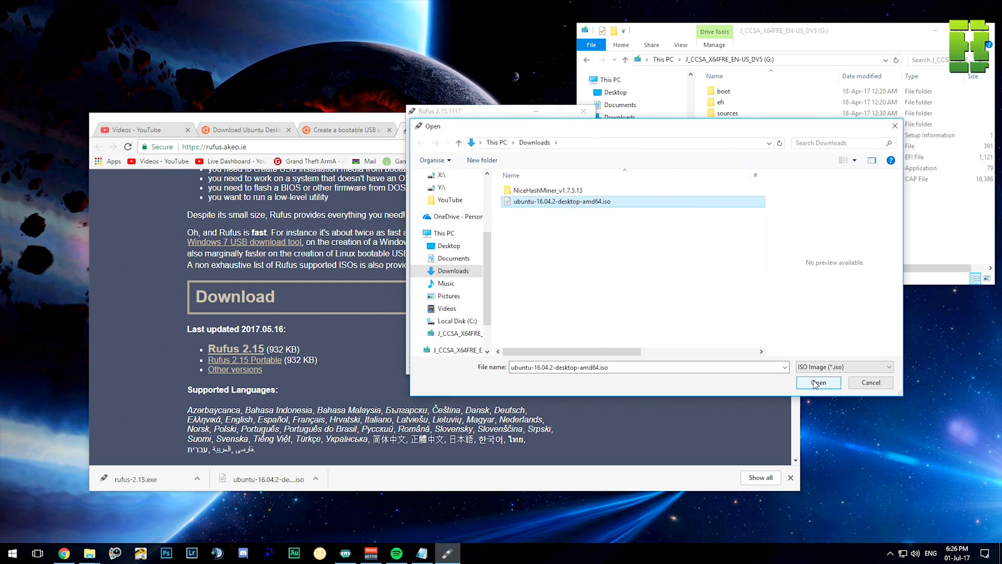
pyautogui.click(818, 382)
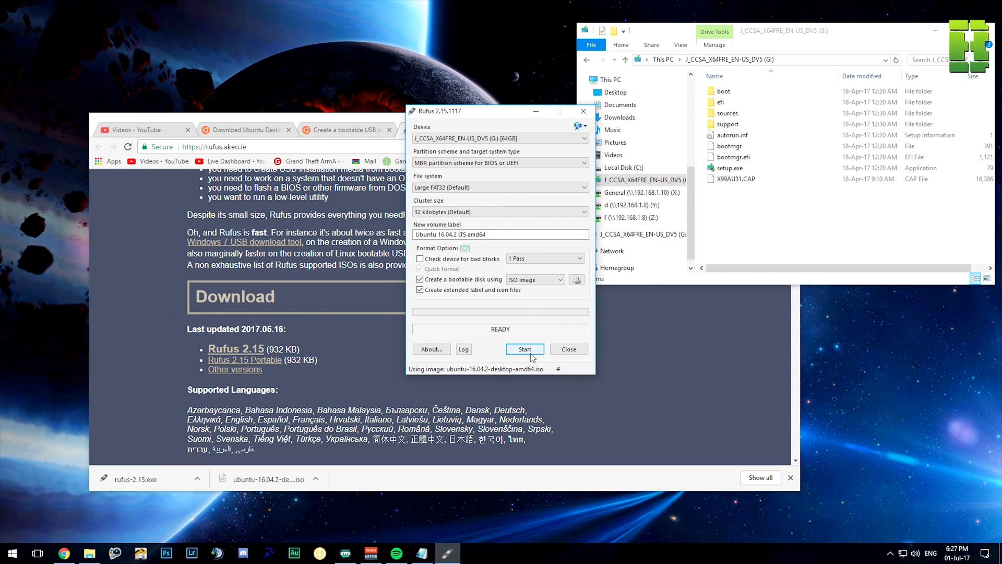
# - Write the USB drive, accepting the Syslinux download and data-erase warning, then close Rufus
pyautogui.click(524, 349)
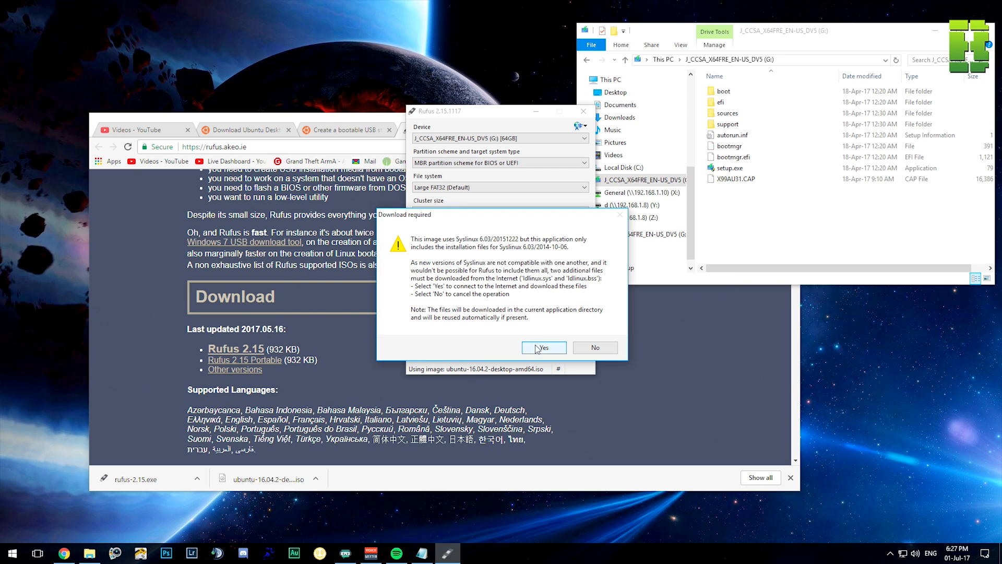
pyautogui.click(543, 347)
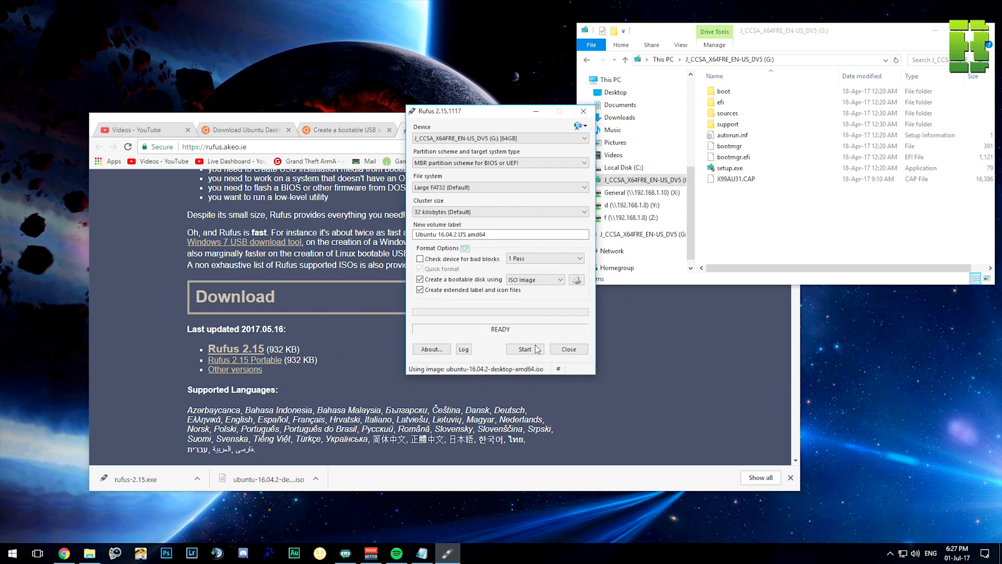
pyautogui.click(524, 349)
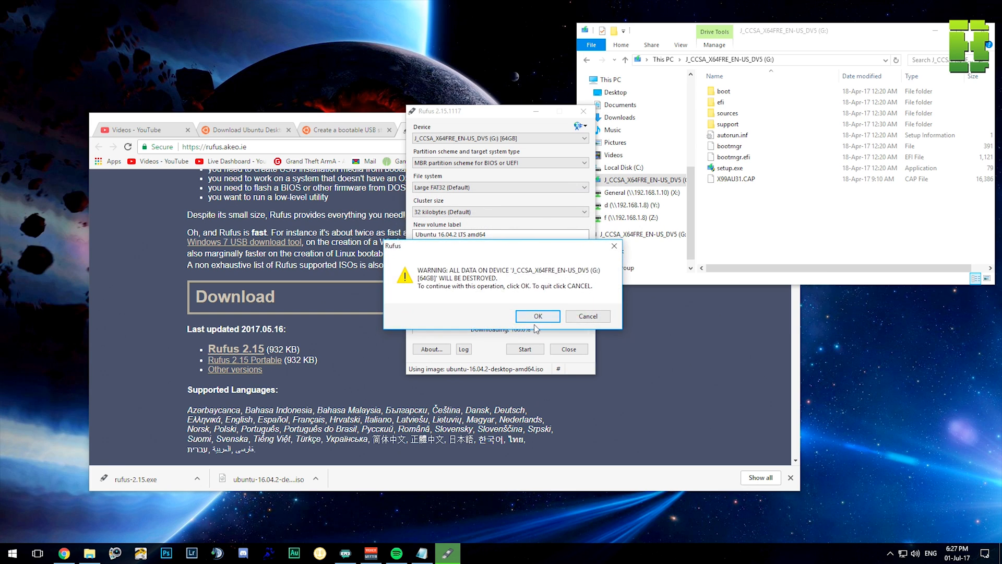
pyautogui.click(537, 316)
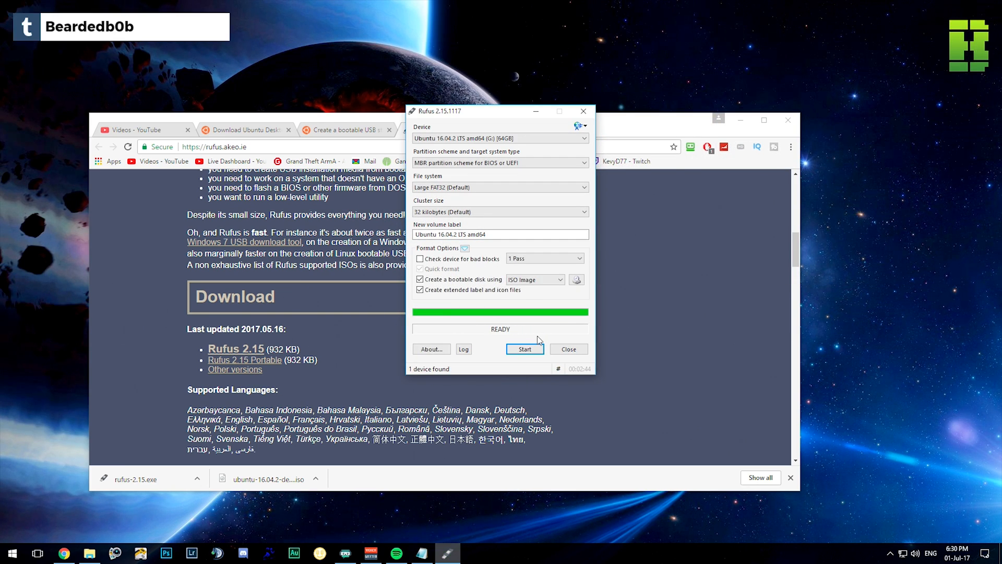
pyautogui.click(567, 349)
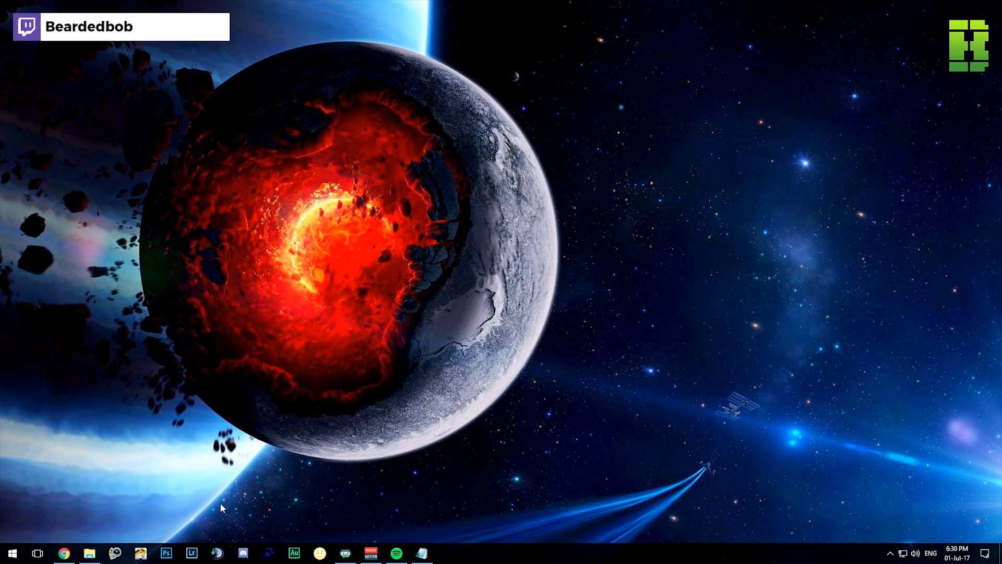
pyautogui.click(88, 553)
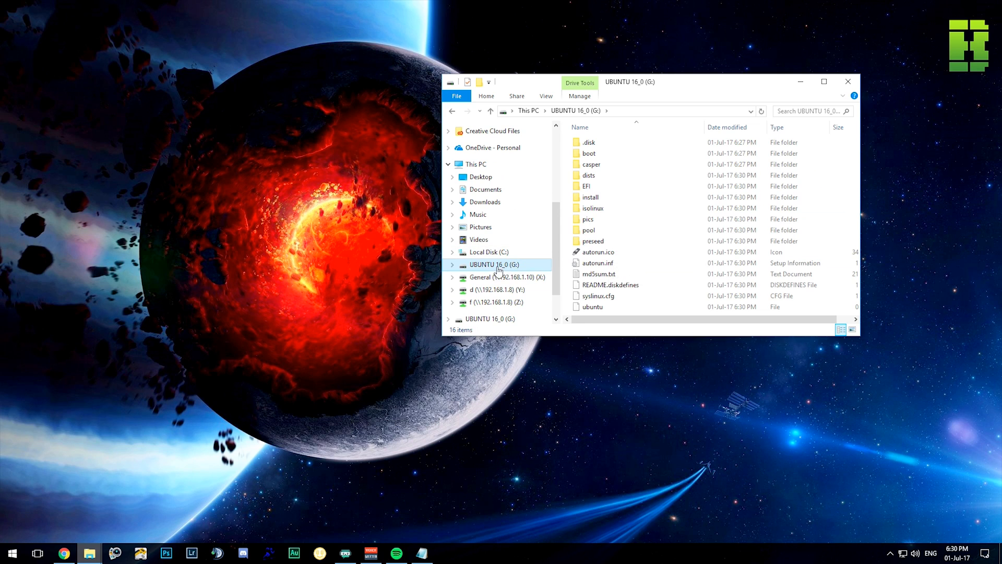
pyautogui.moveTo(595, 387)
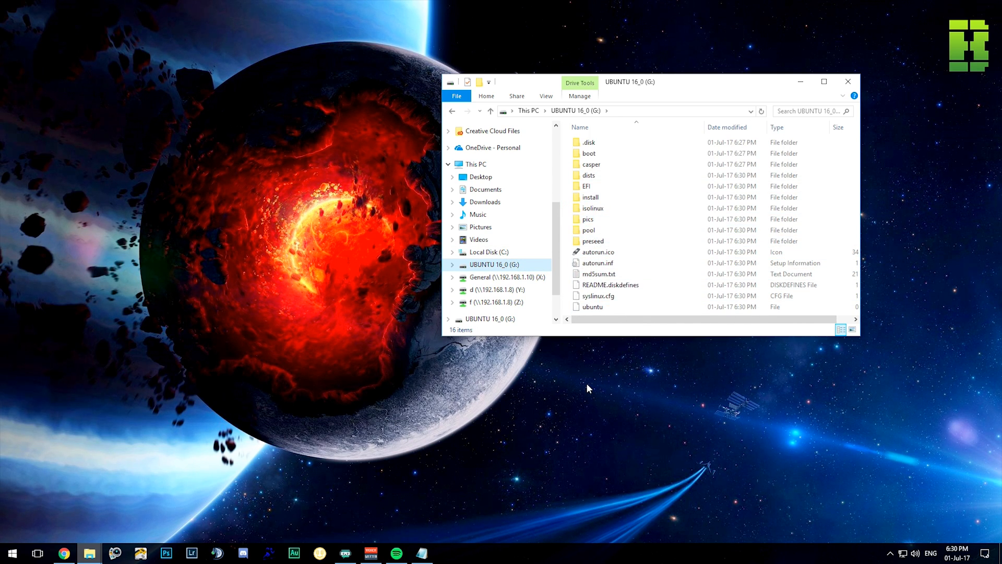
pyautogui.moveTo(527, 339)
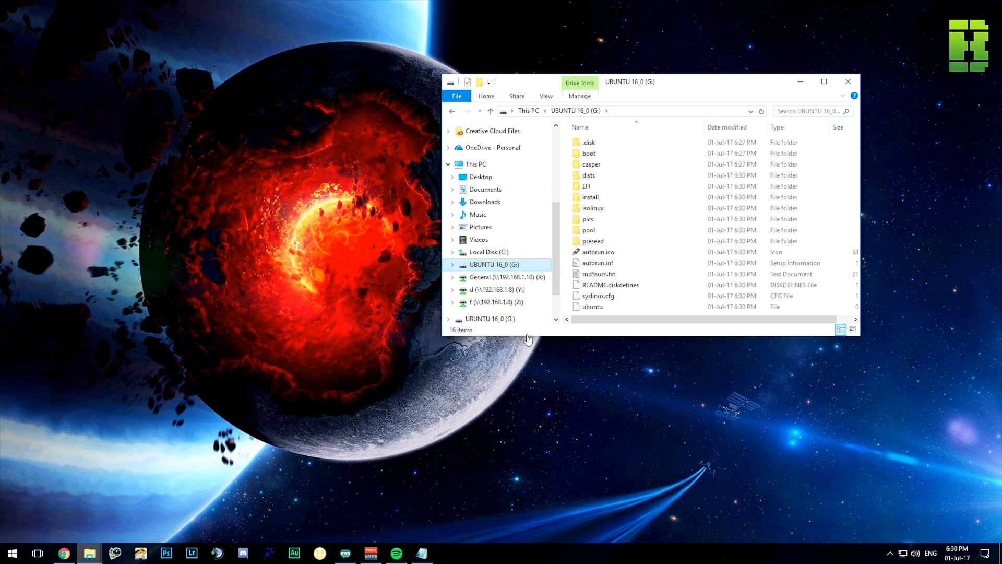
pyautogui.click(847, 81)
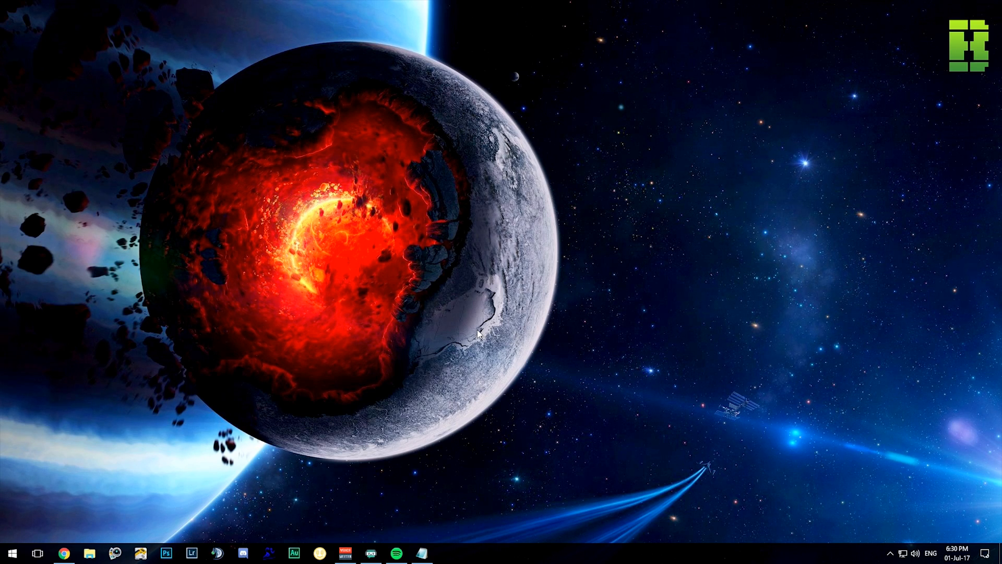
pyautogui.click(89, 552)
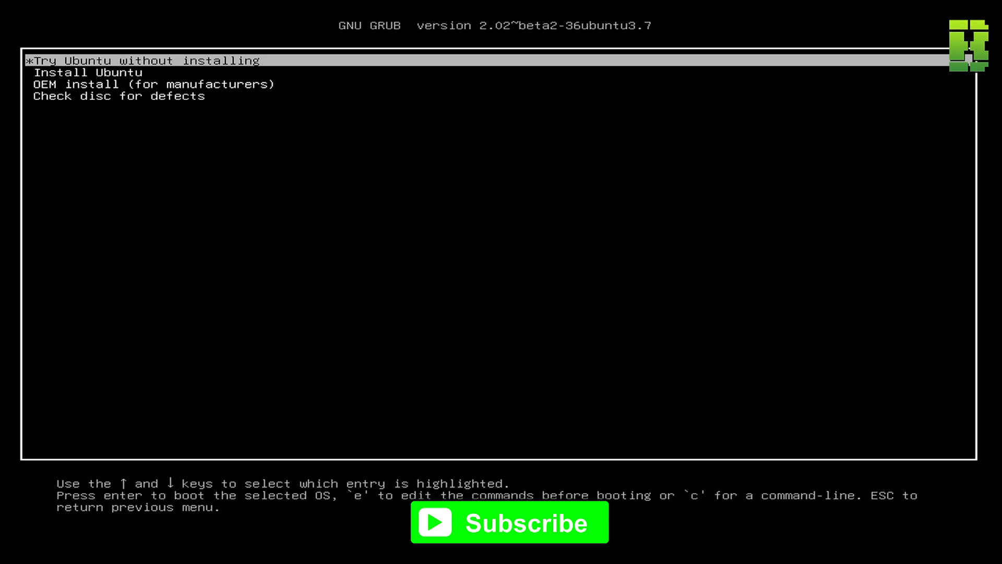
# - Highlight and boot the 'Install Ubuntu' GRUB entry
pyautogui.press('Down')
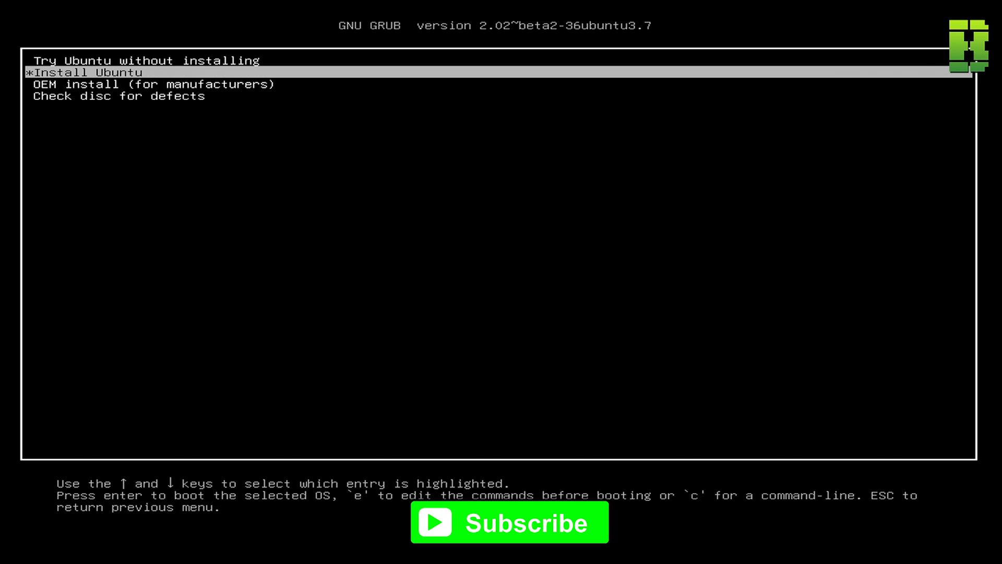
pyautogui.press('Return')
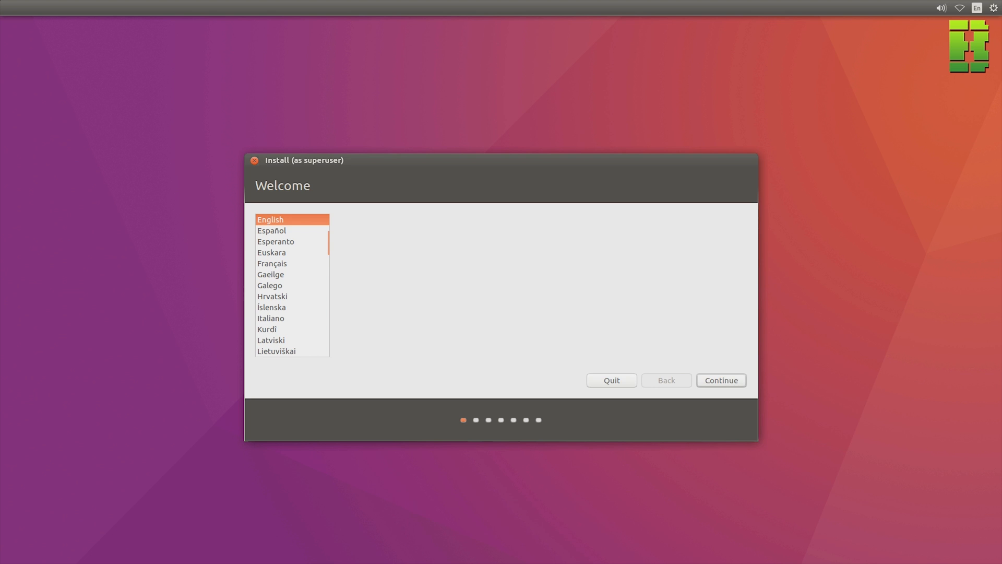
pyautogui.moveTo(789, 524)
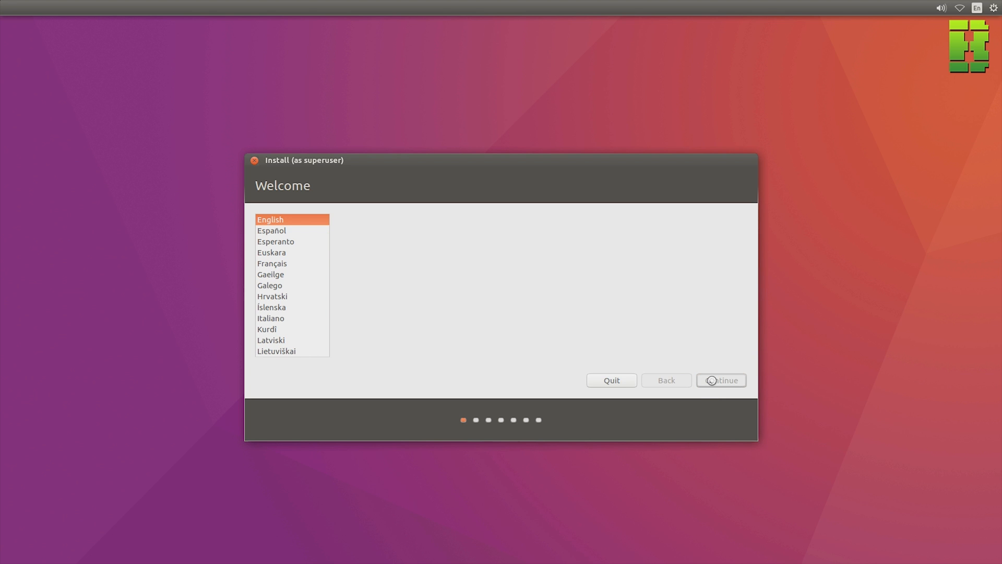
# - Keep English and enable third-party graphics, Wi-Fi and media software
pyautogui.click(720, 379)
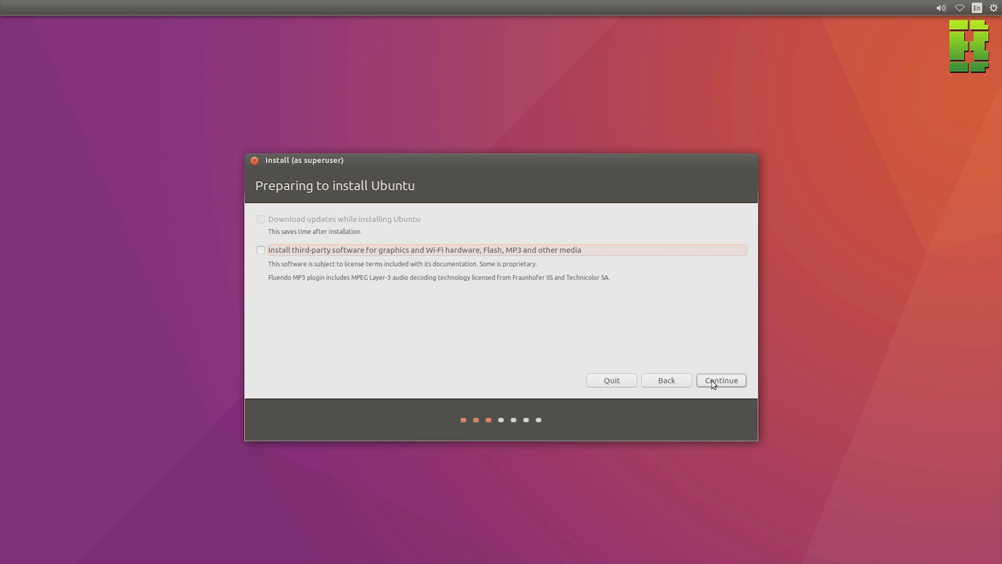
pyautogui.moveTo(590, 326)
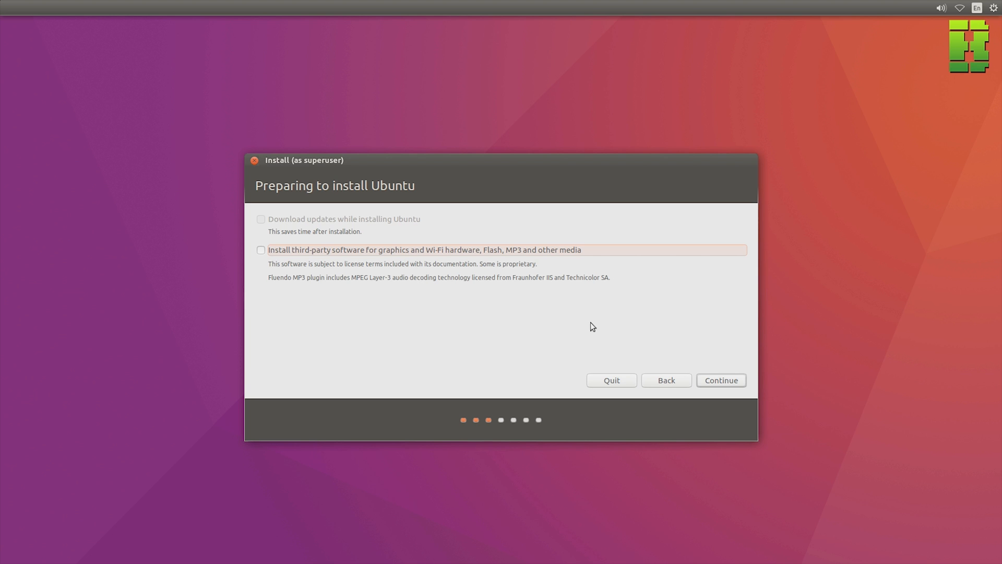
pyautogui.click(261, 250)
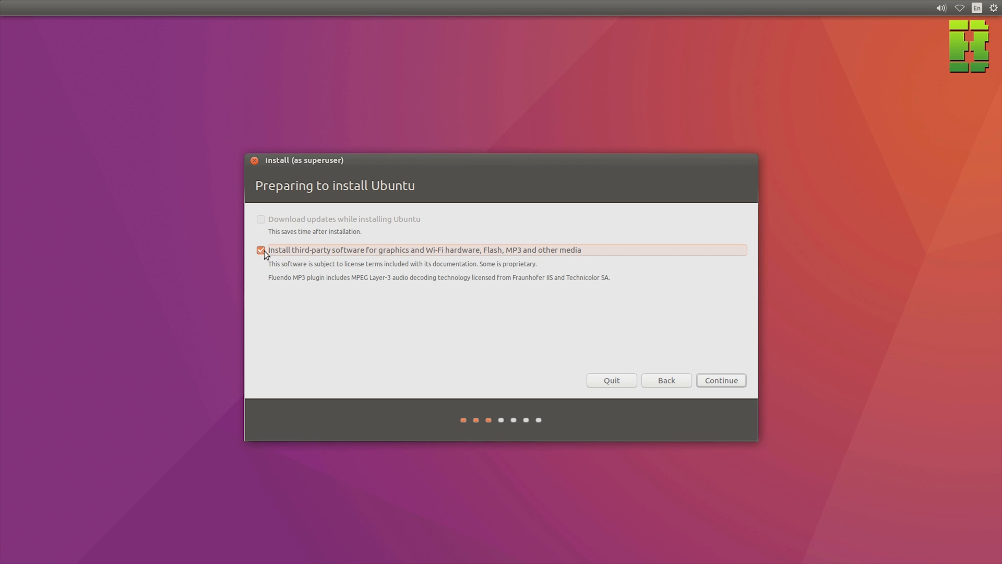
pyautogui.moveTo(721, 379)
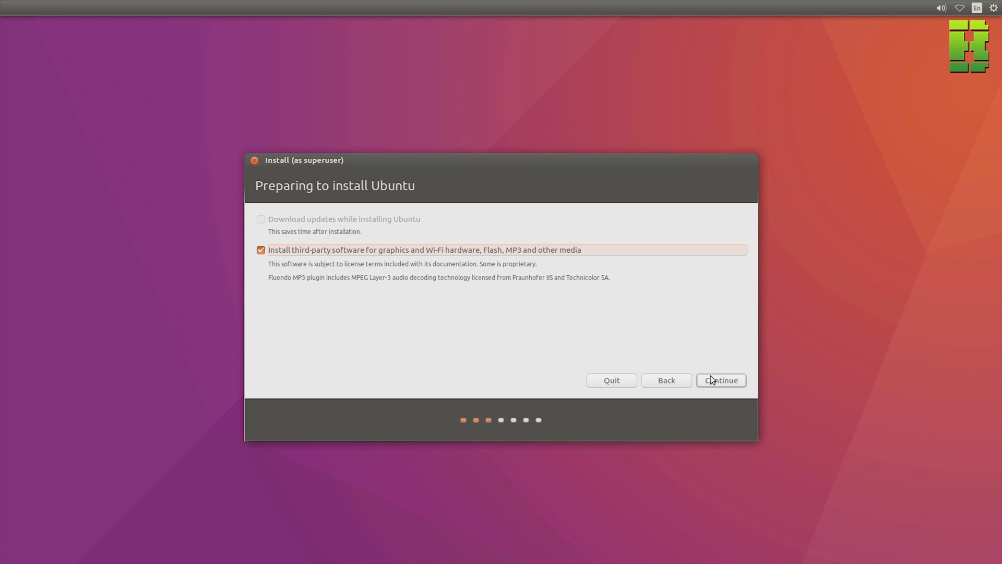
pyautogui.click(721, 381)
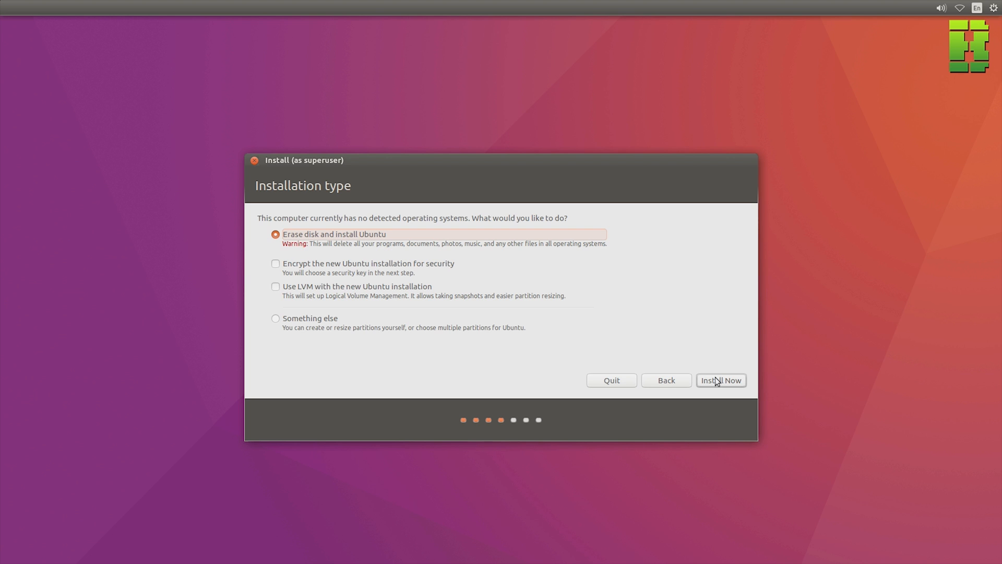
pyautogui.moveTo(324, 252)
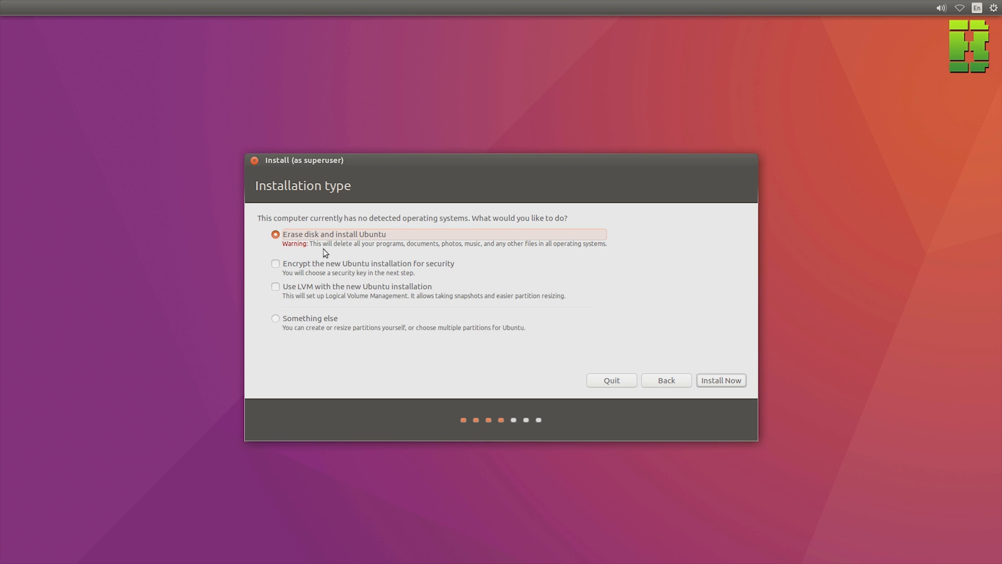
pyautogui.moveTo(388, 263)
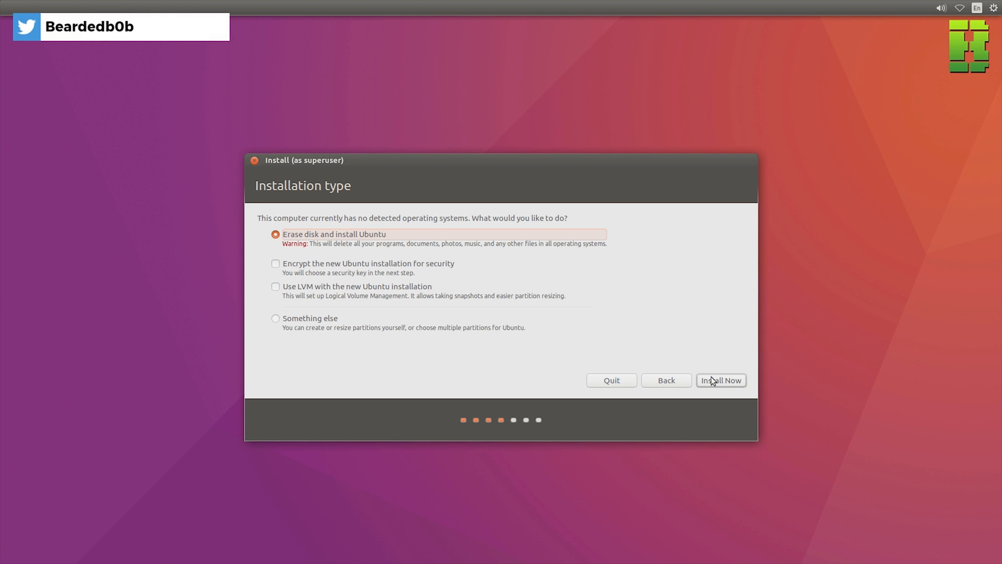
# - Install with 'Erase disk and install Ubuntu' and confirm writing the partition changes
pyautogui.click(720, 379)
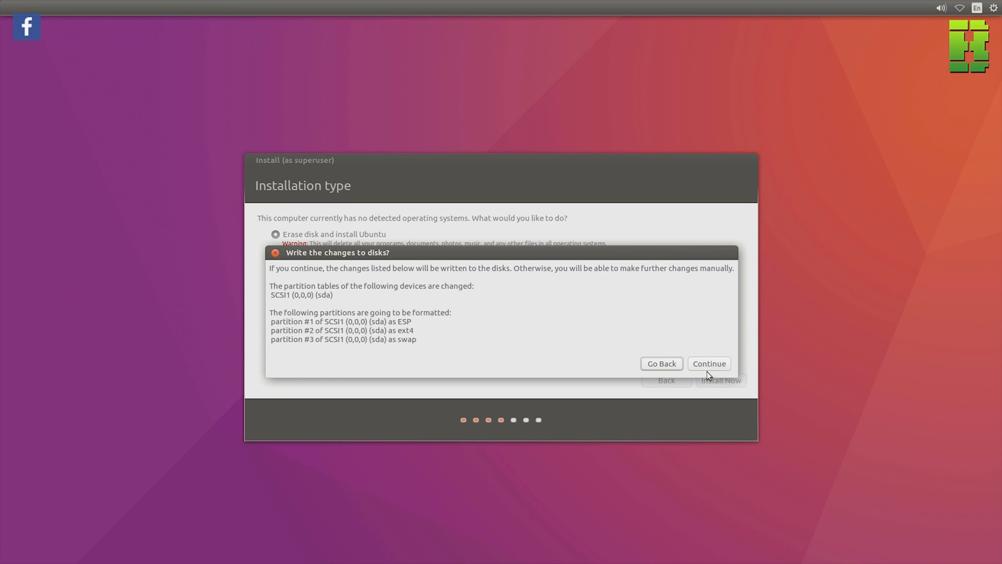
pyautogui.click(661, 363)
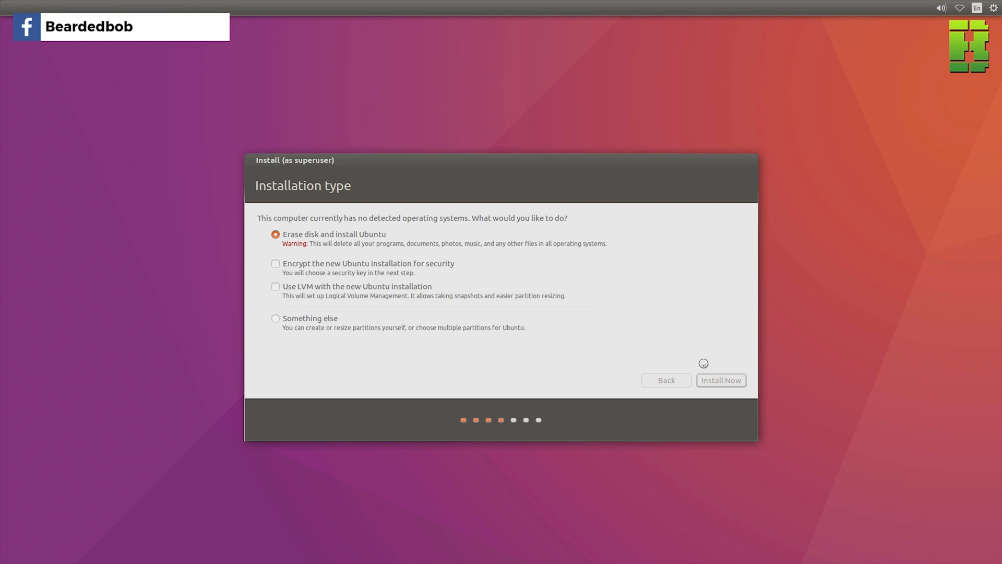
pyautogui.click(720, 379)
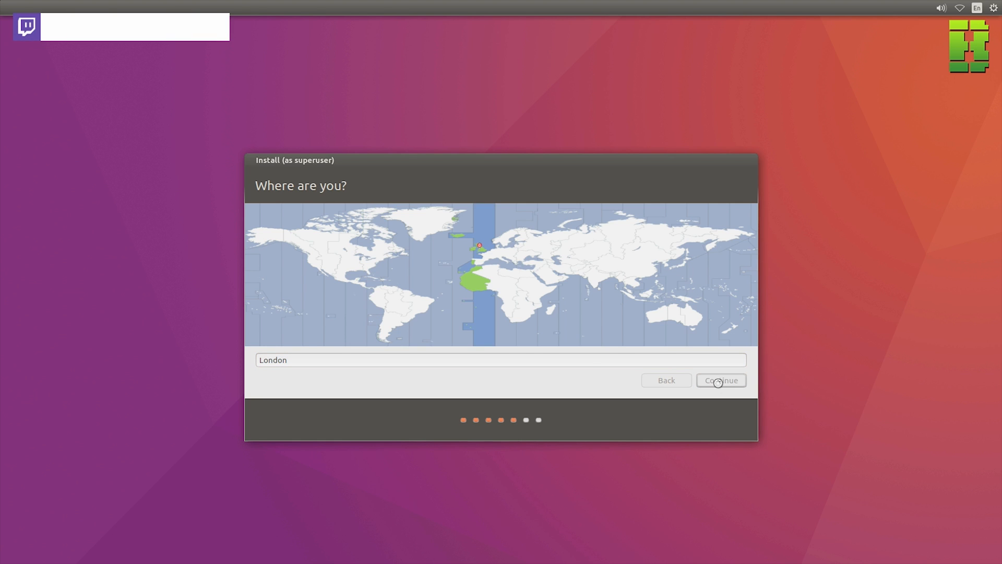
# - Accept London as the location and choose the English (US) keyboard layout
pyautogui.click(720, 380)
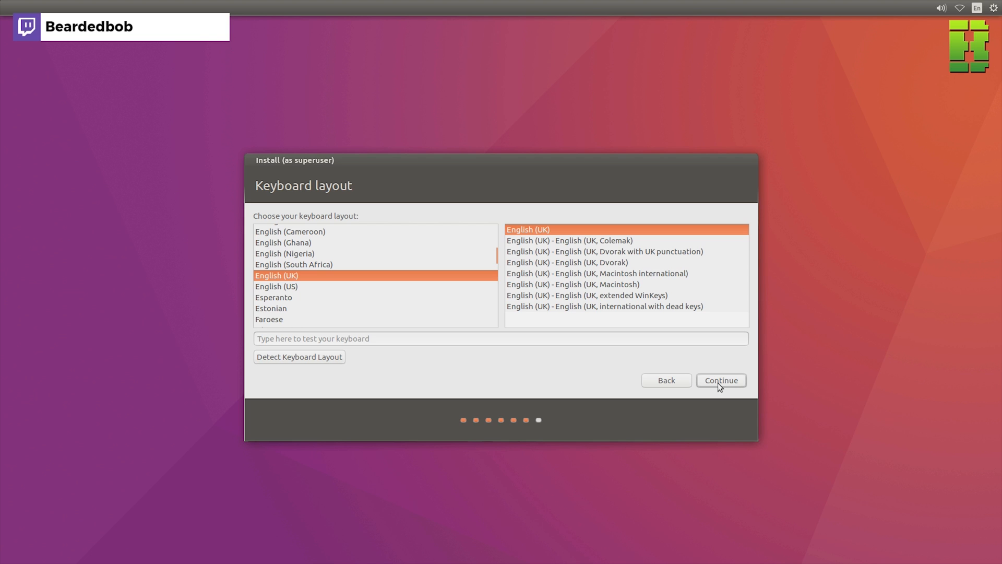
pyautogui.moveTo(298, 297)
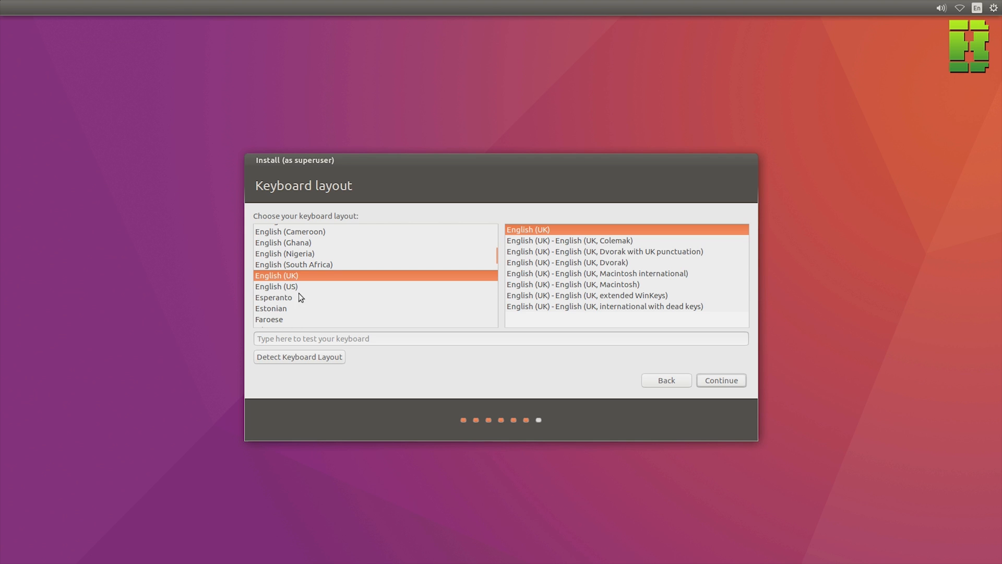
pyautogui.click(275, 285)
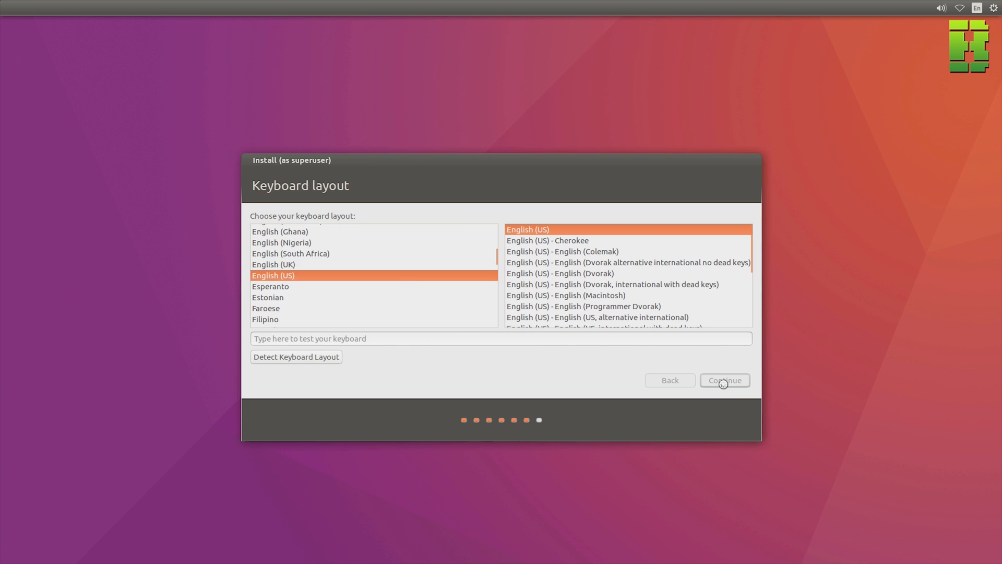
pyautogui.click(724, 380)
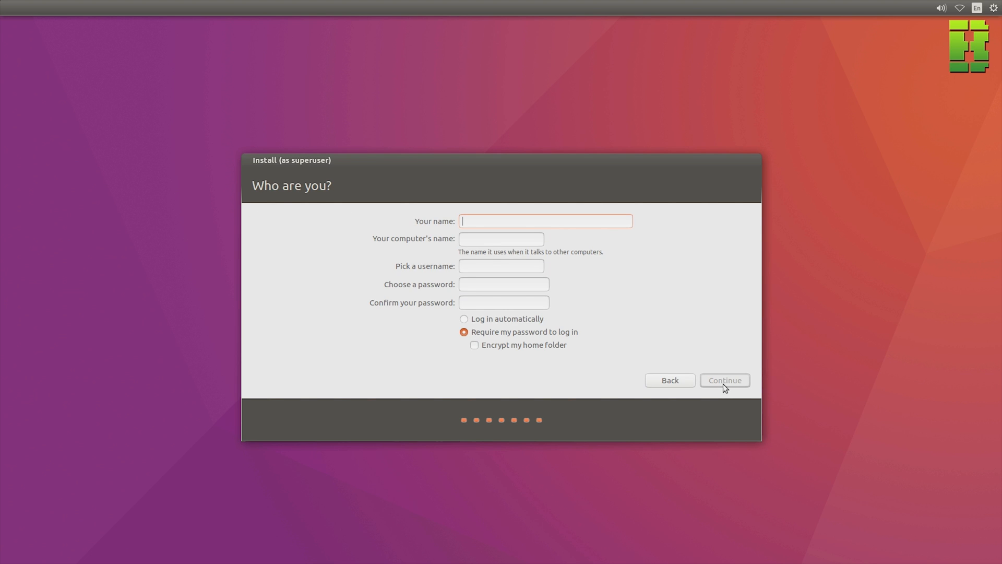
# - Create user 'miner' on computer 'miner' with a confirmed password and automatic login
pyautogui.write('miner')
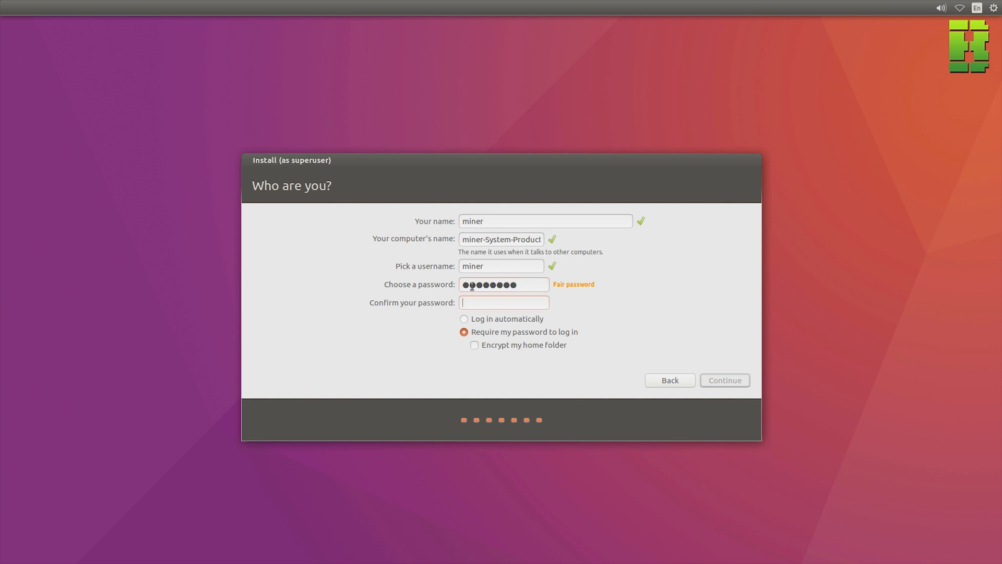
pyautogui.write('password')
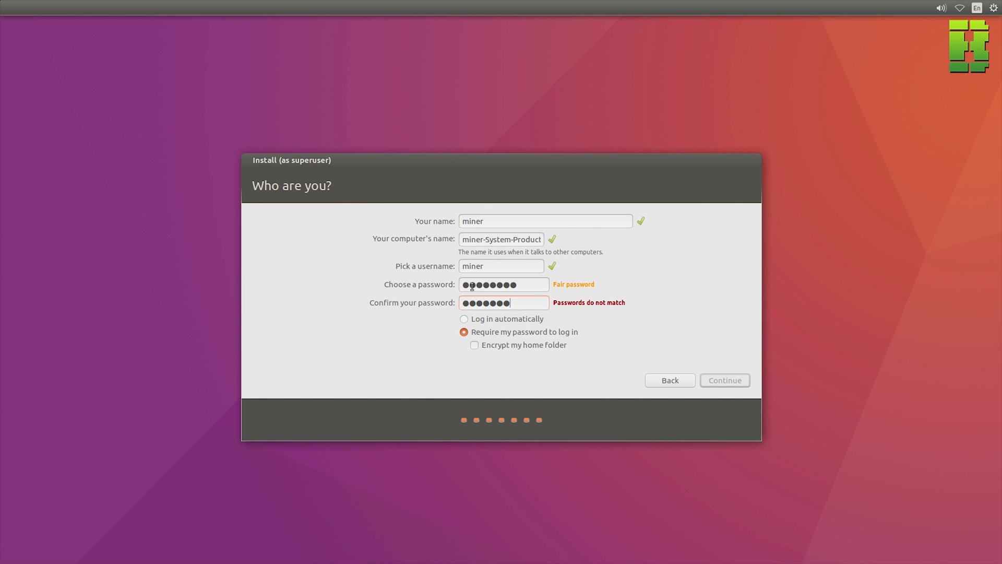
pyautogui.write('a')
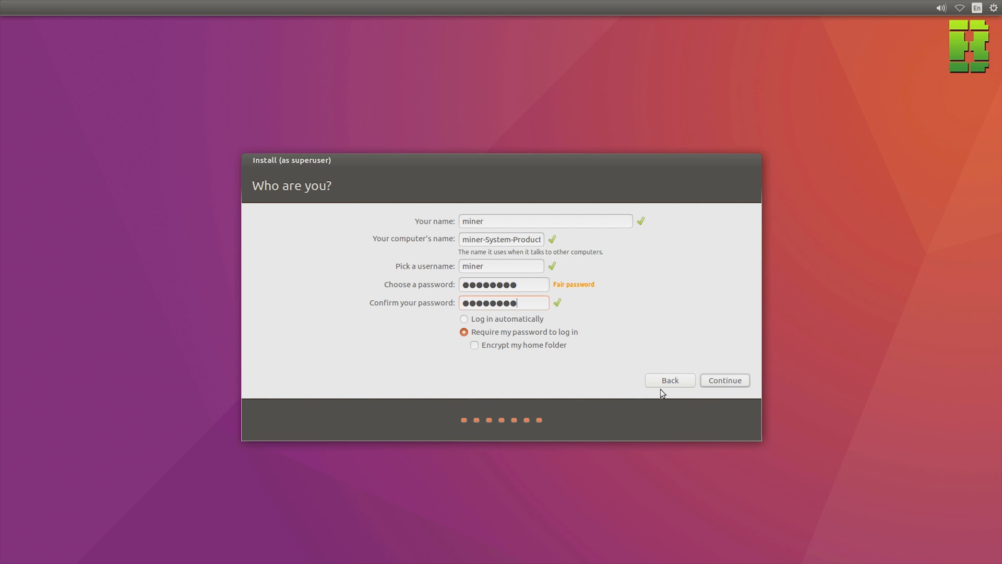
pyautogui.click(464, 319)
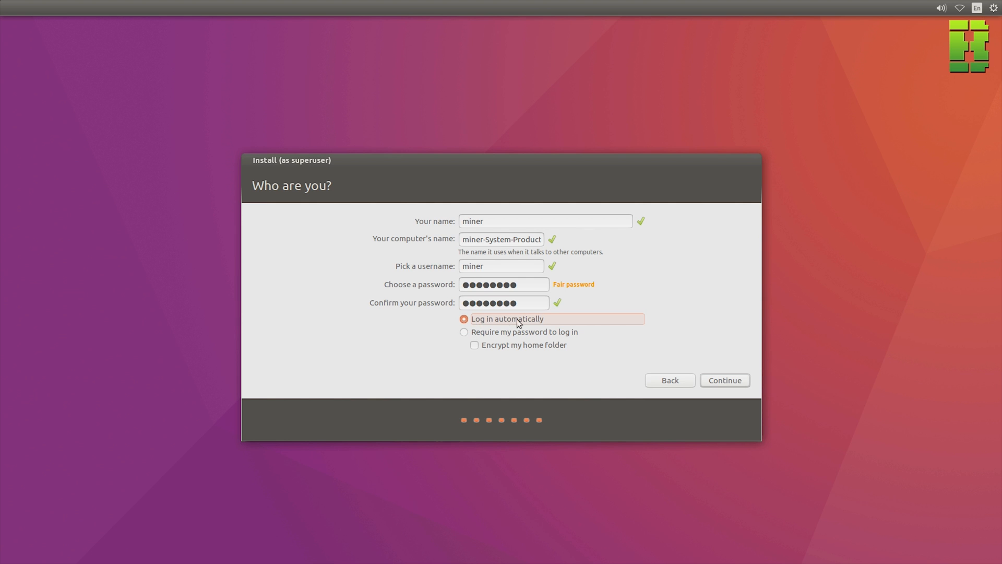
pyautogui.moveTo(474, 345)
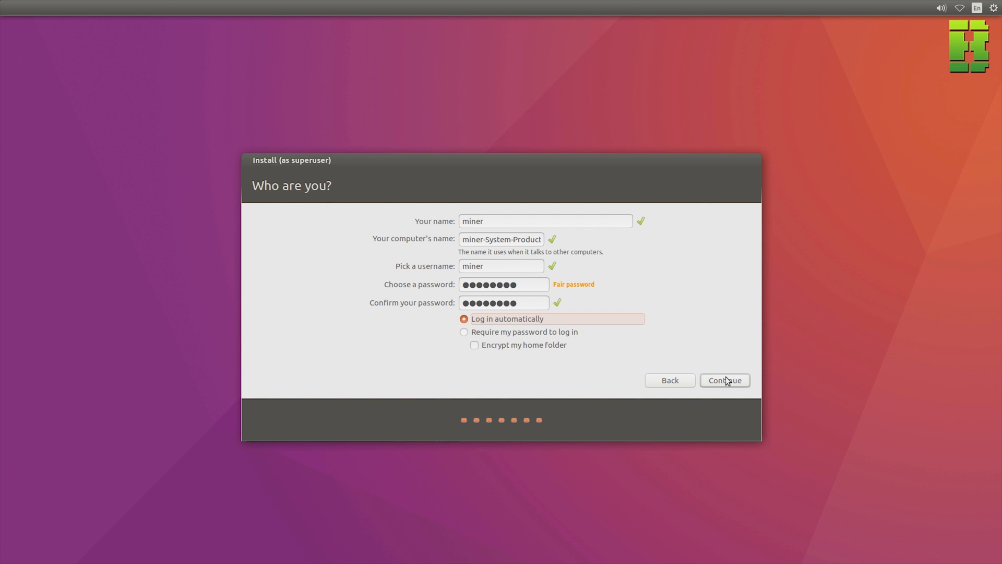
pyautogui.moveTo(482, 239)
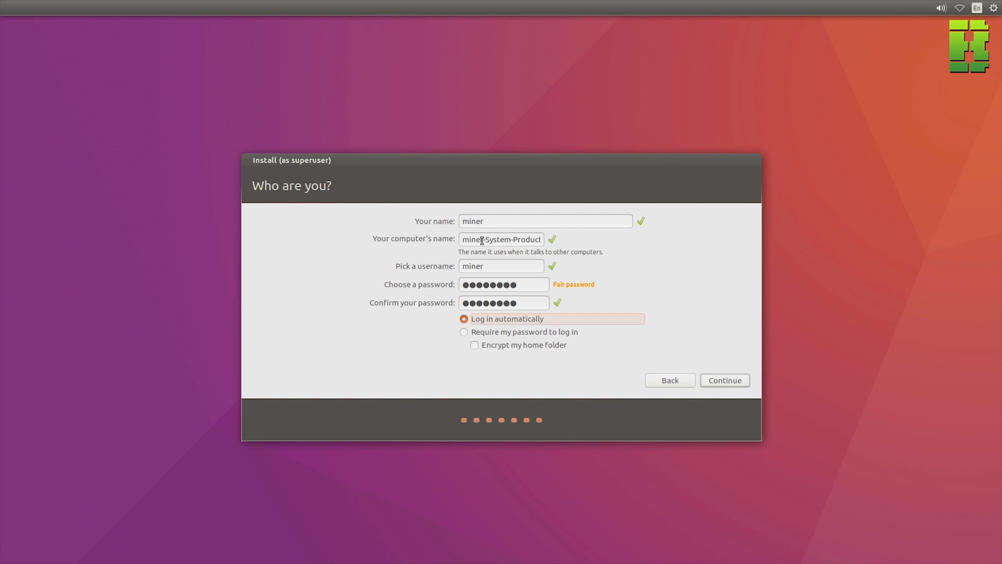
pyautogui.tripleClick(501, 239)
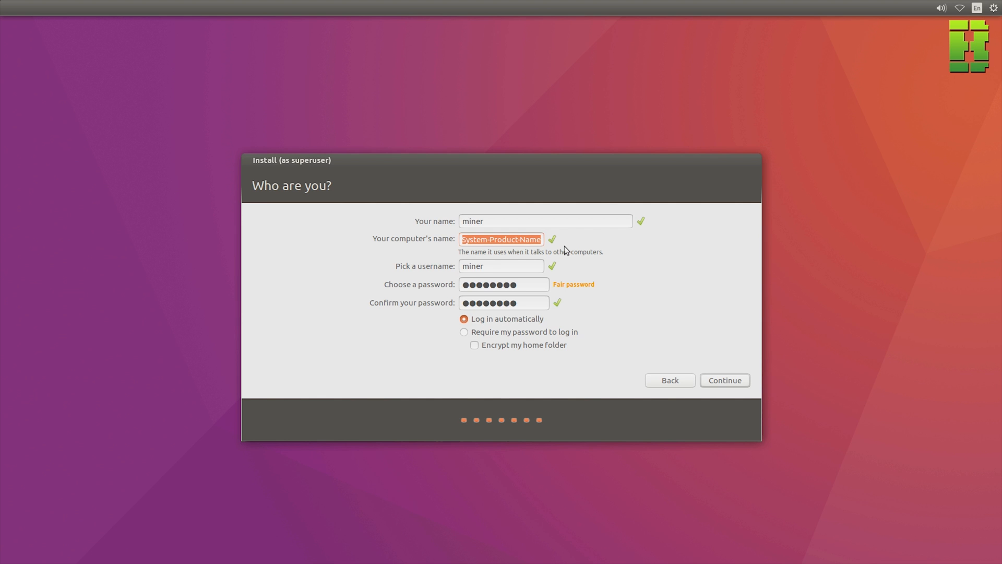
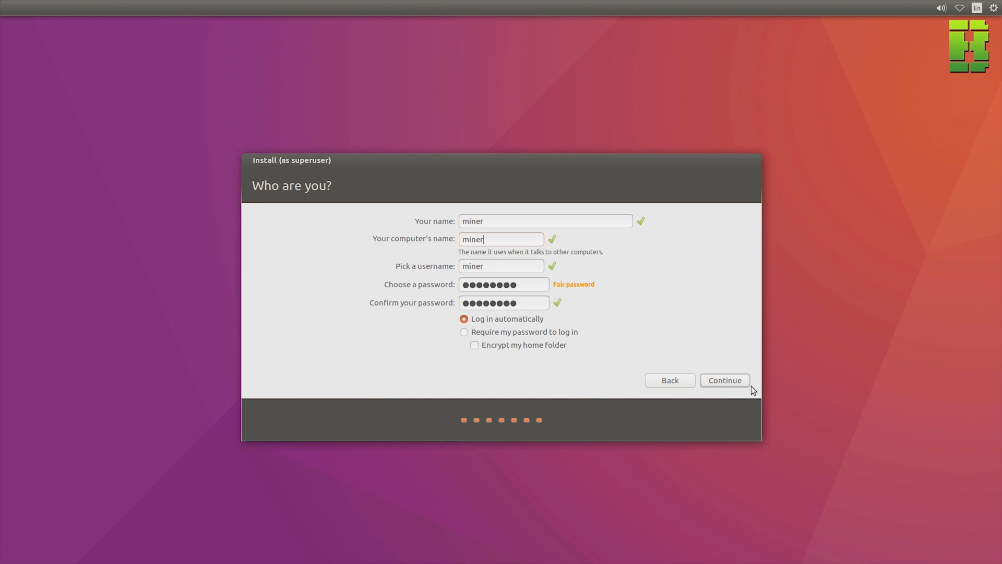
pyautogui.click(724, 380)
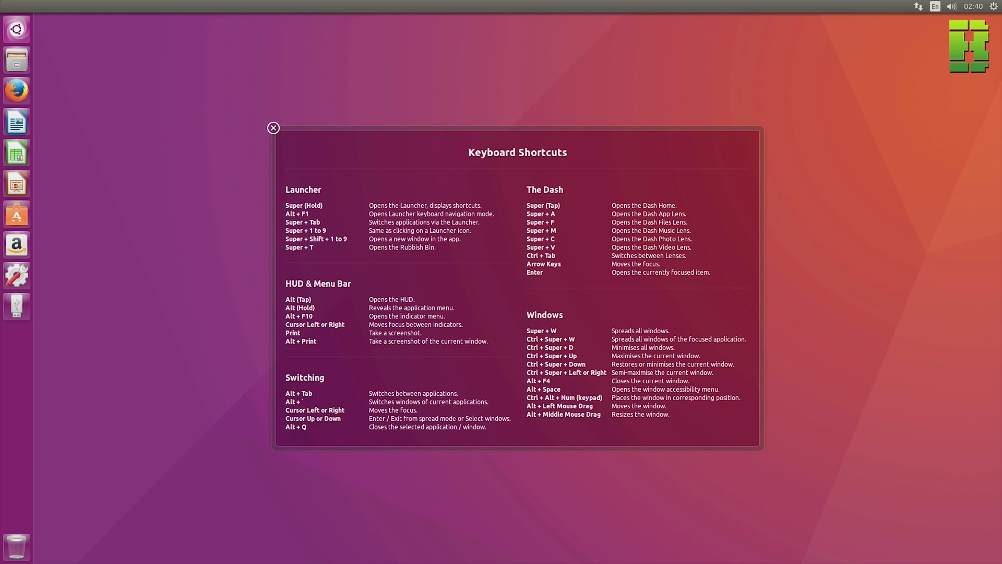
pyautogui.moveTo(253, 169)
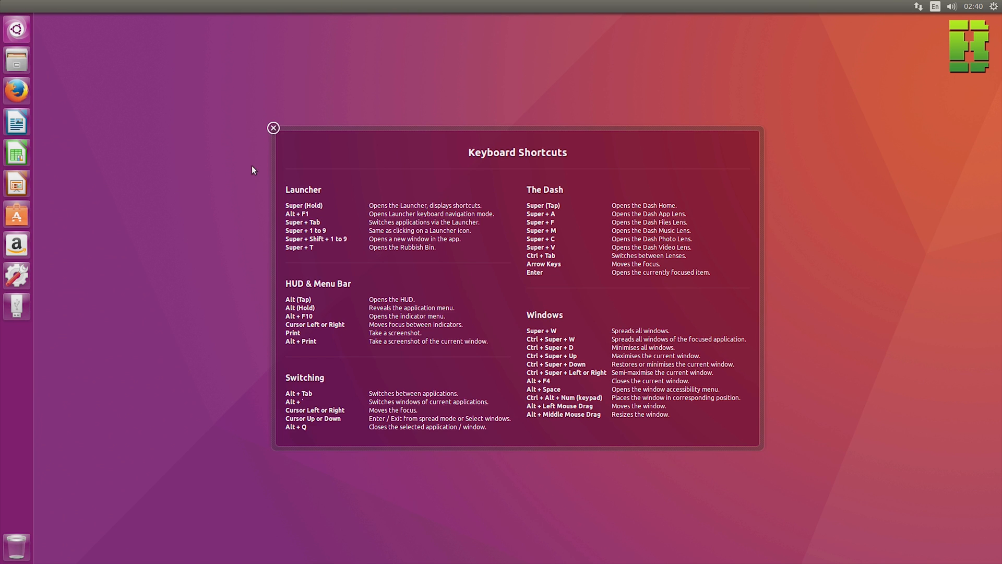
# - Close the Keyboard Shortcuts overlay on the new Ubuntu desktop
pyautogui.click(272, 128)
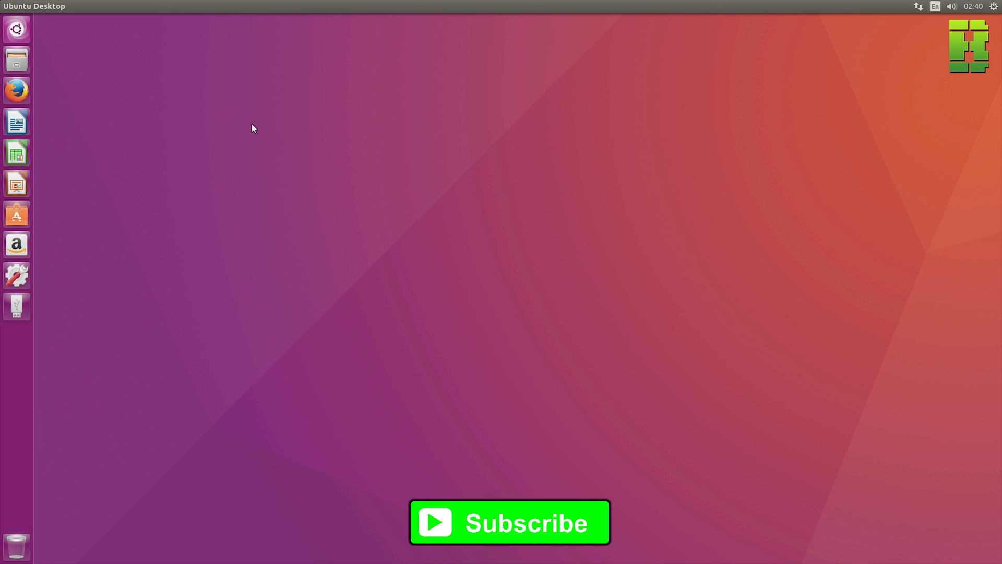
# - In Firefox, select Radeon RX Series, RX 4xx Series and Ubuntu x86_64 on AMD's driver page
pyautogui.click(16, 90)
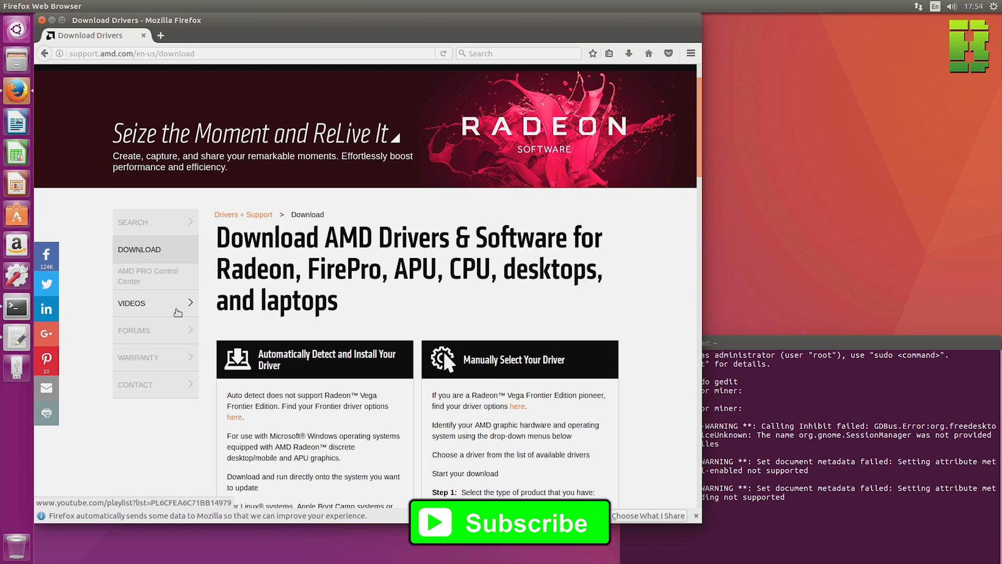
pyautogui.moveTo(322, 206)
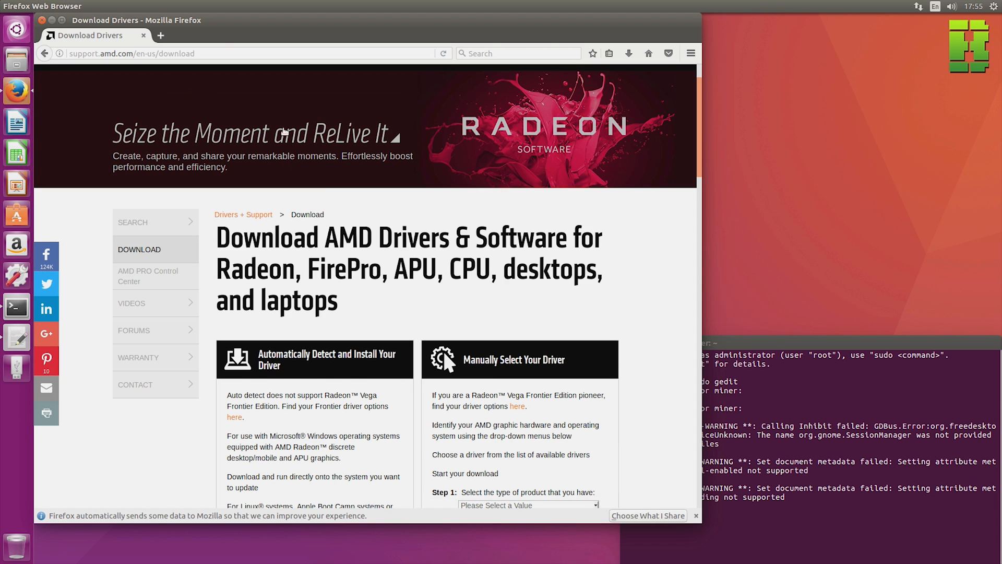
pyautogui.scroll(-3)
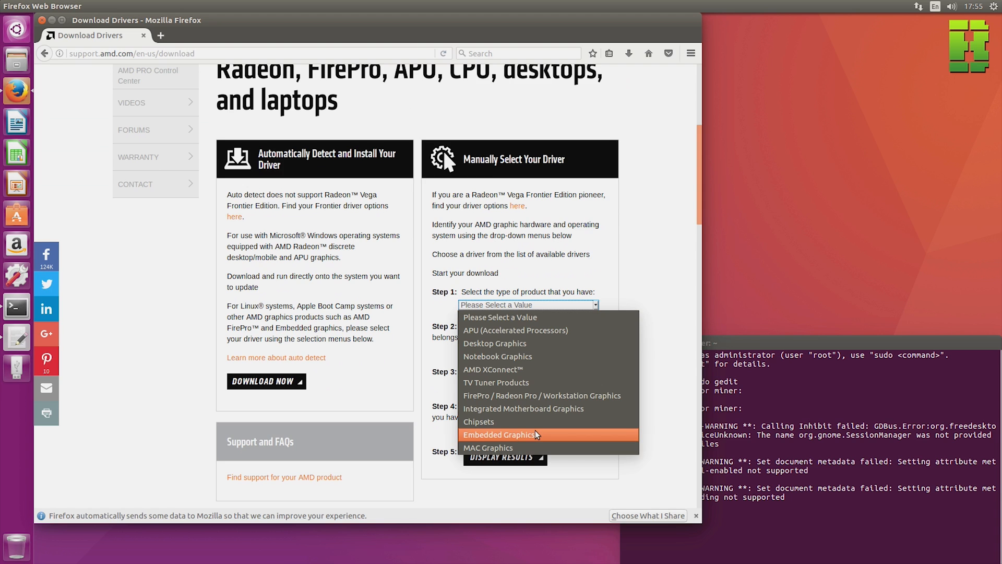
pyautogui.moveTo(526, 359)
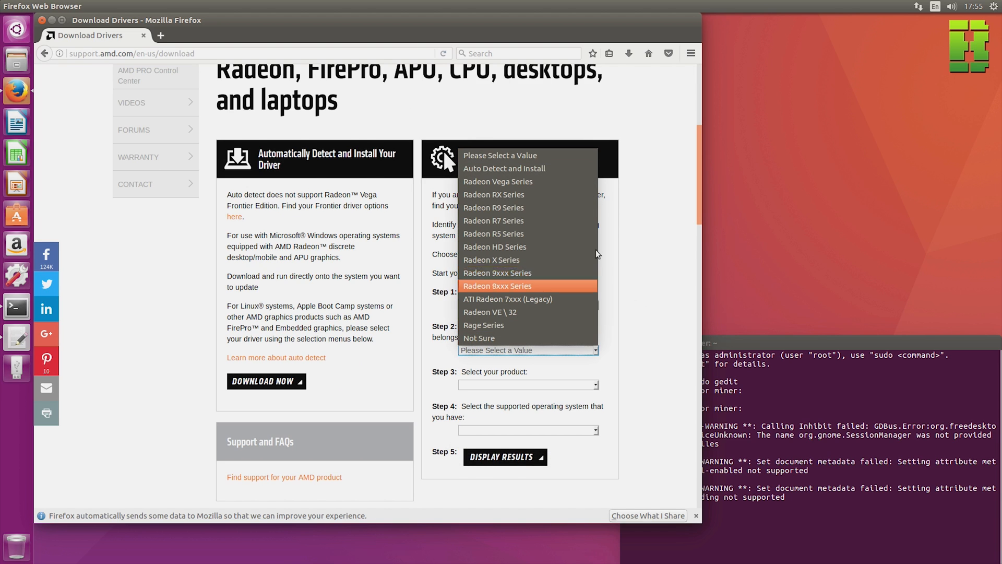
pyautogui.click(493, 194)
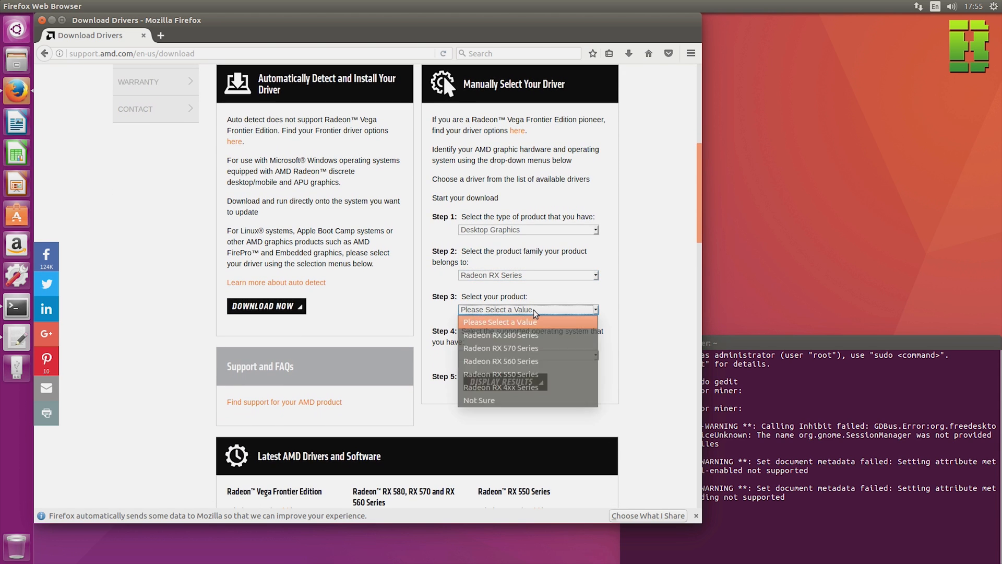
pyautogui.click(505, 386)
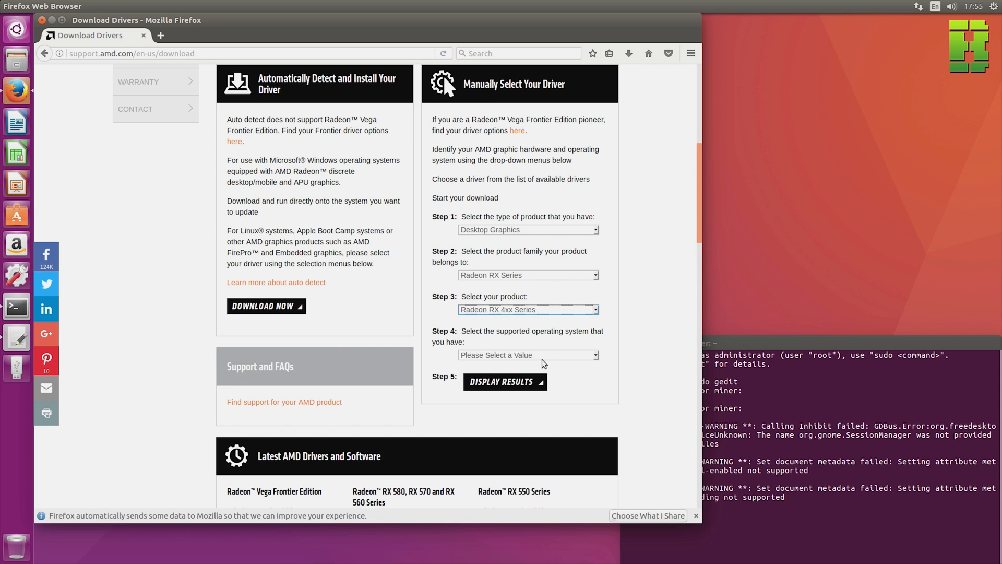
pyautogui.click(527, 355)
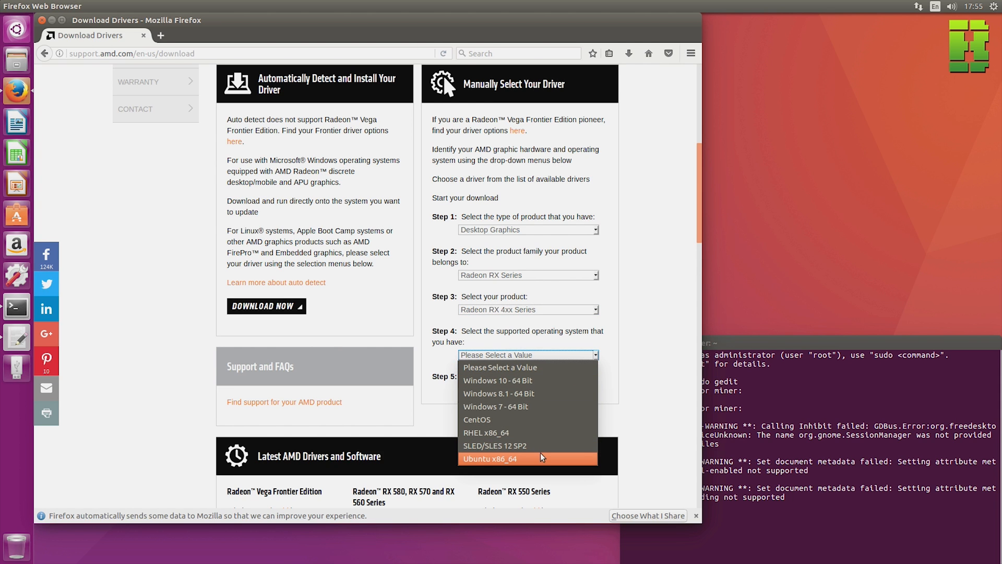
pyautogui.click(490, 458)
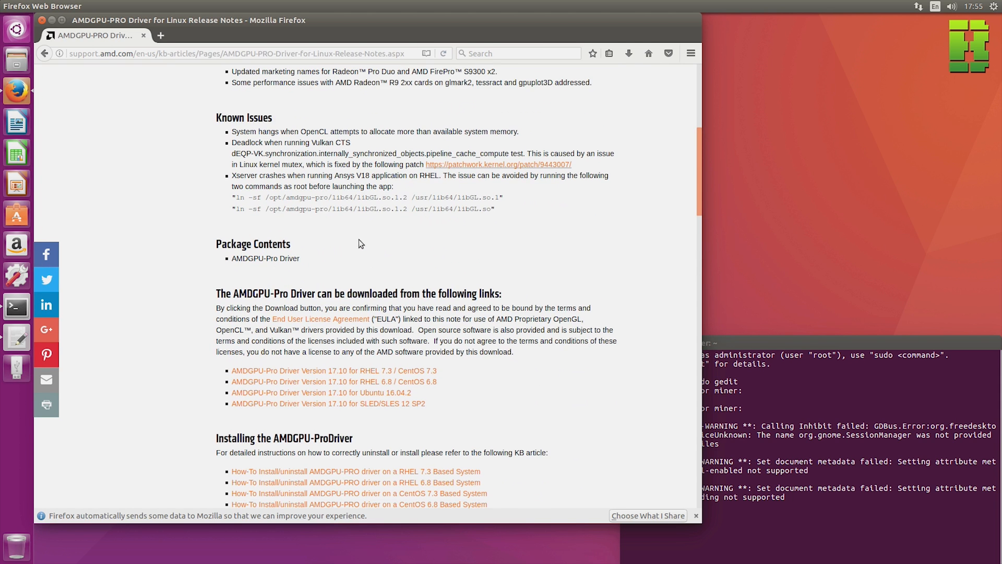
# - Download and save the AMDGPU-Pro 17.10 driver archive for Ubuntu 16.04.2
pyautogui.scroll(-3)
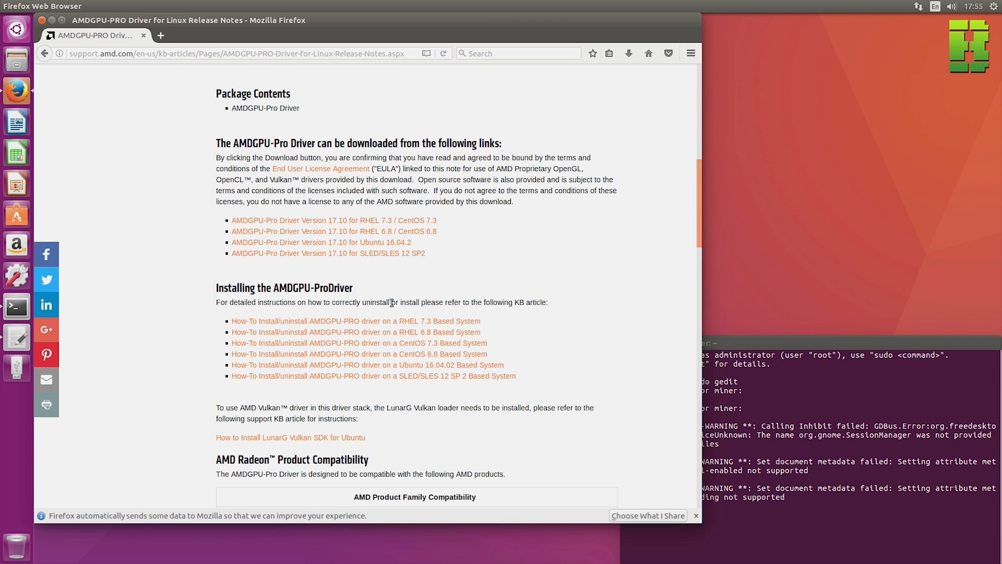
pyautogui.moveTo(315, 241)
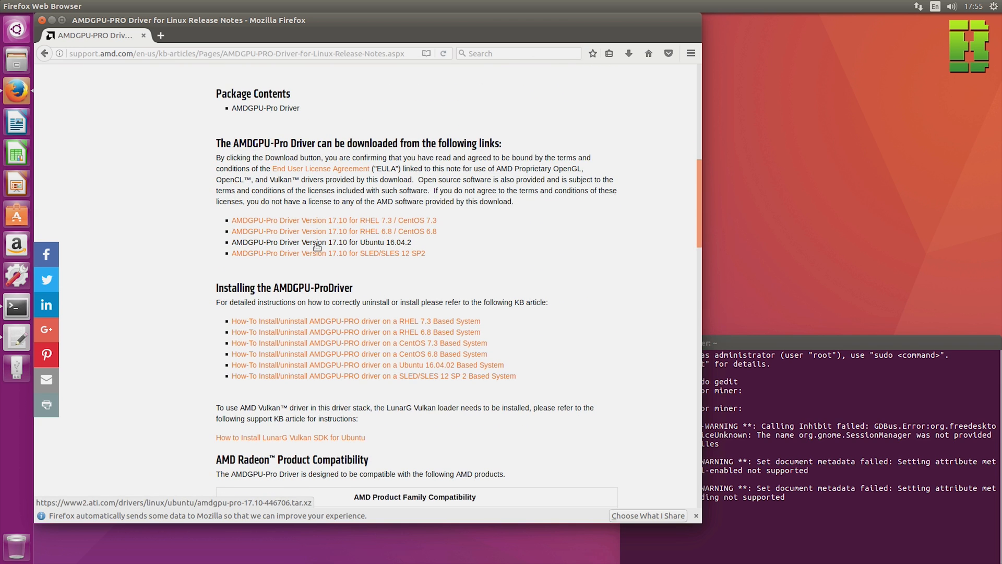
pyautogui.click(321, 242)
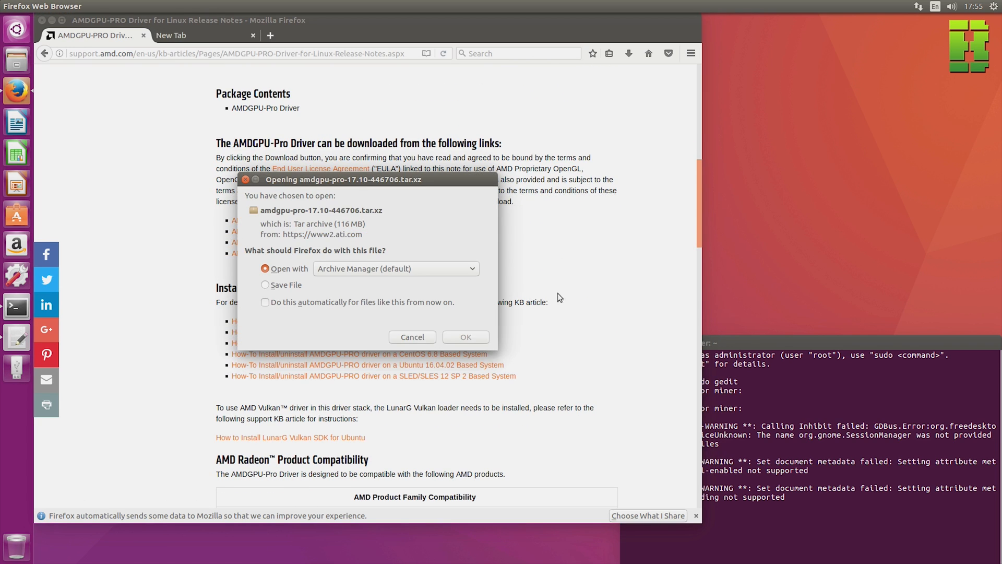
pyautogui.click(265, 284)
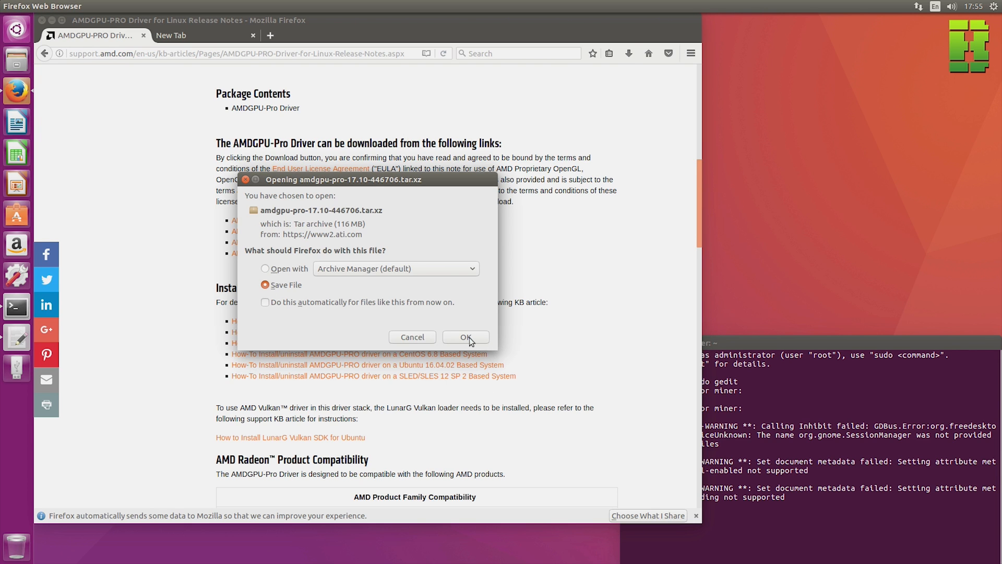
pyautogui.click(465, 337)
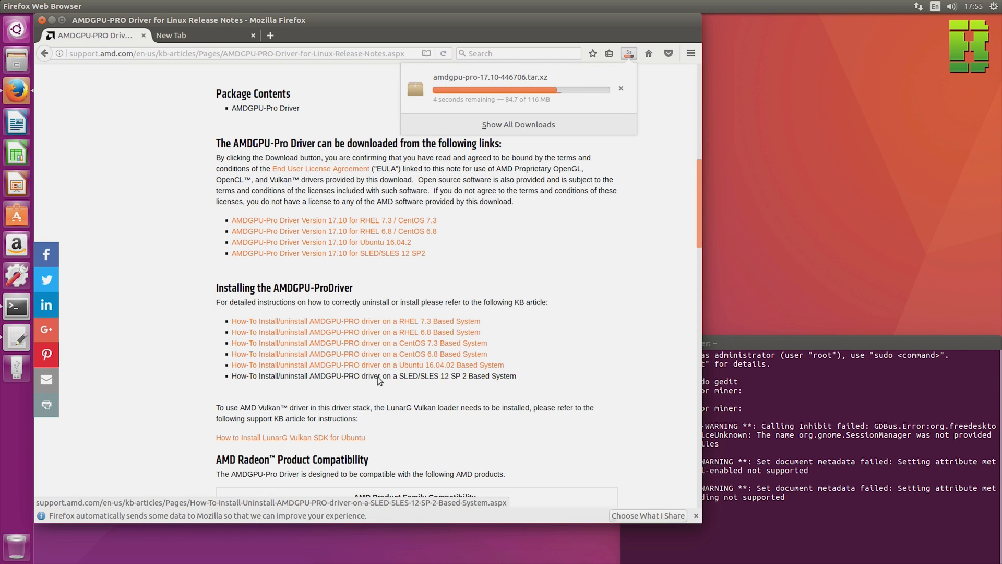
# - Open the Ubuntu 16.04.02 AMDGPU-PRO install guide in a new tab and view it
pyautogui.rightClick(367, 364)
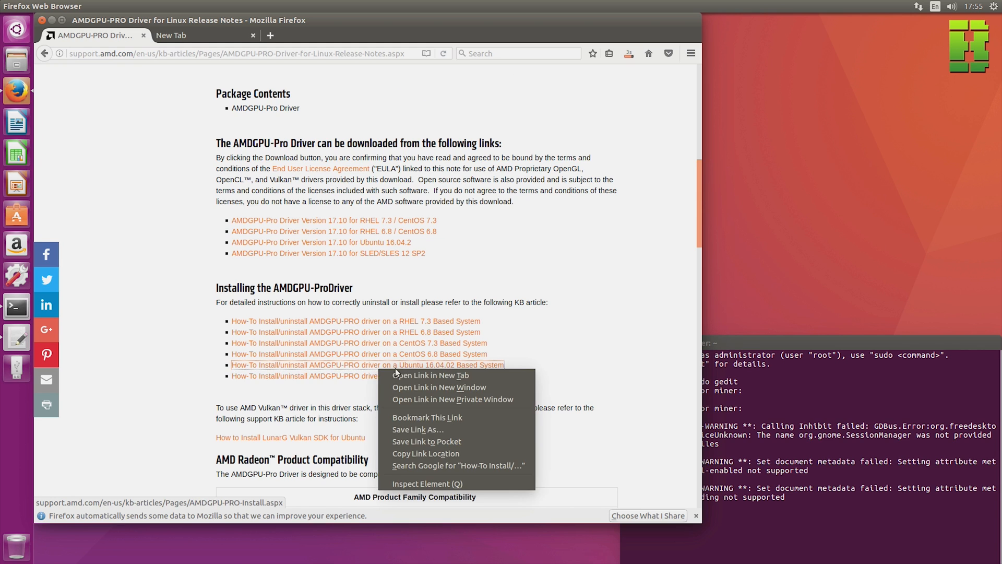
pyautogui.click(427, 375)
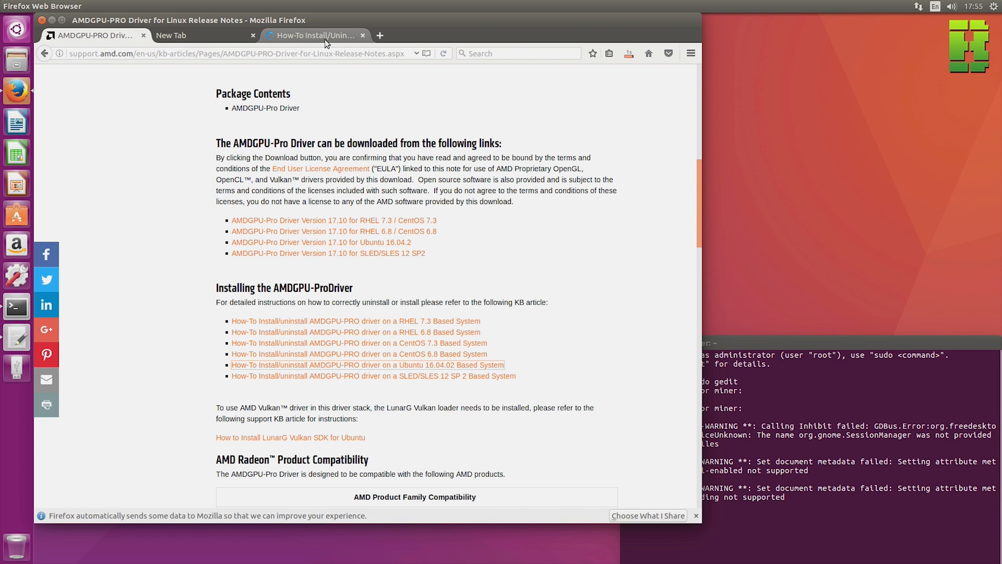
pyautogui.click(367, 364)
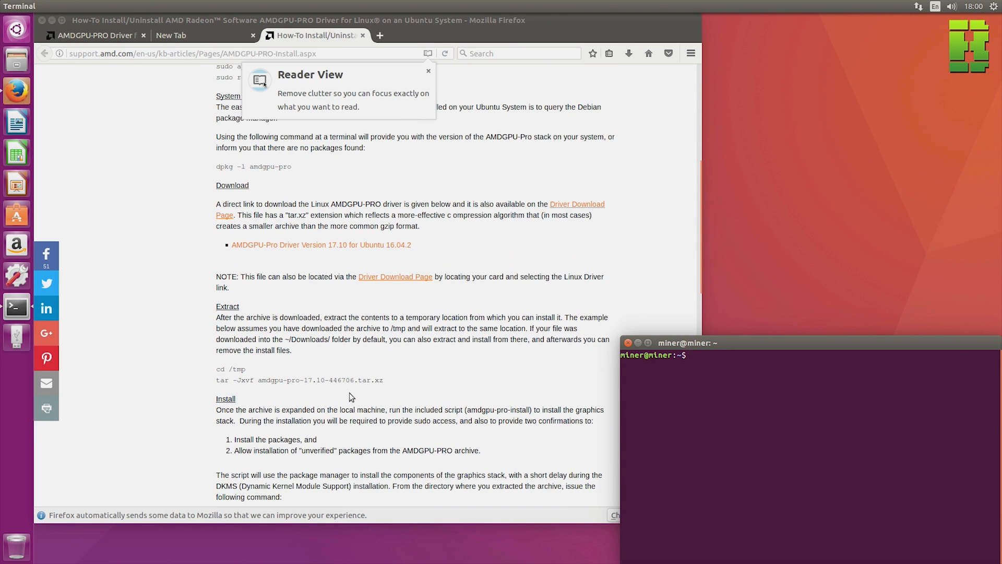
# - Extract amdgpu-pro-17.10-446706.tar.xz, run ./amdgpu-pro-install -y, then sudo reboot
pyautogui.scroll(-3)
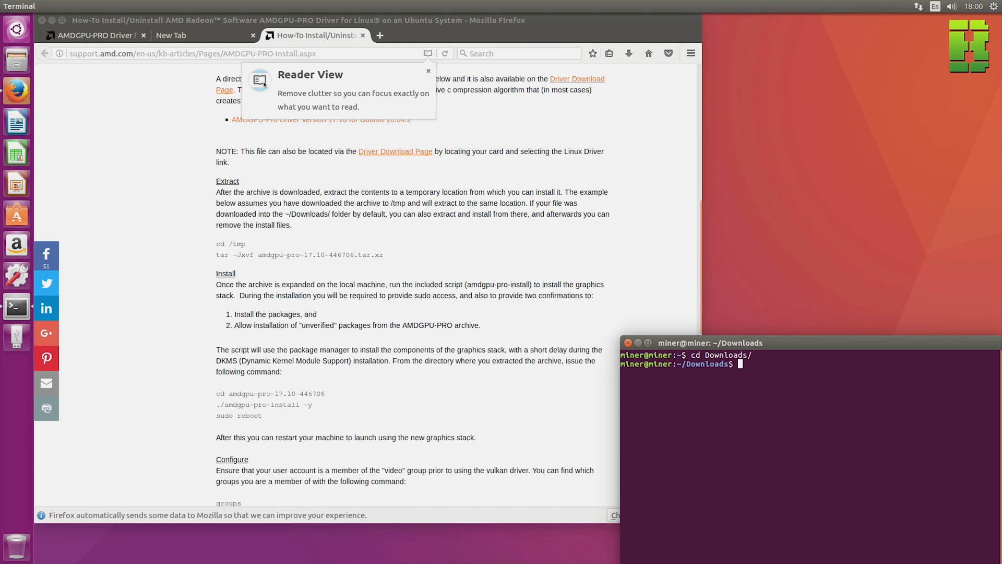
pyautogui.write('l')
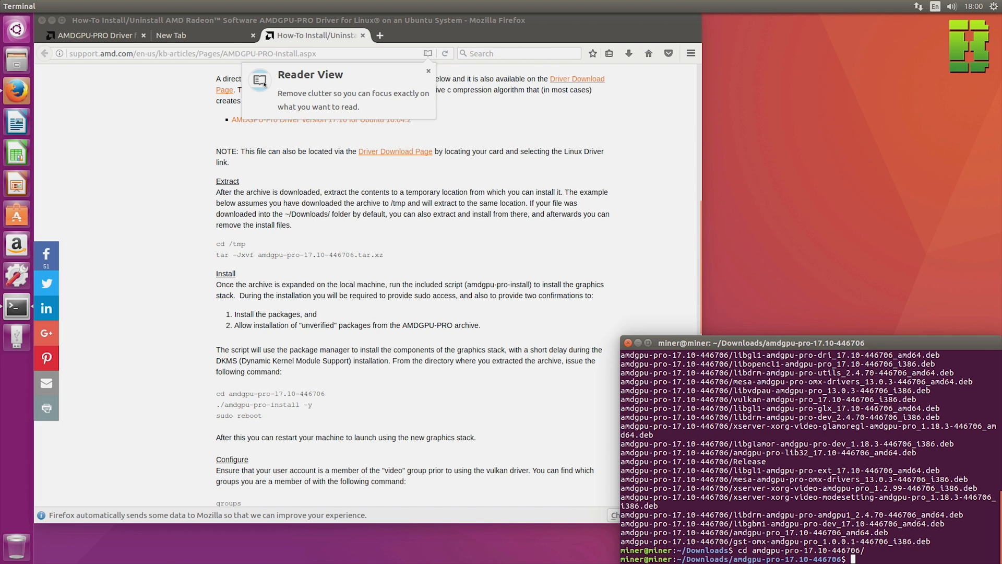
pyautogui.doubleClick(263, 404)
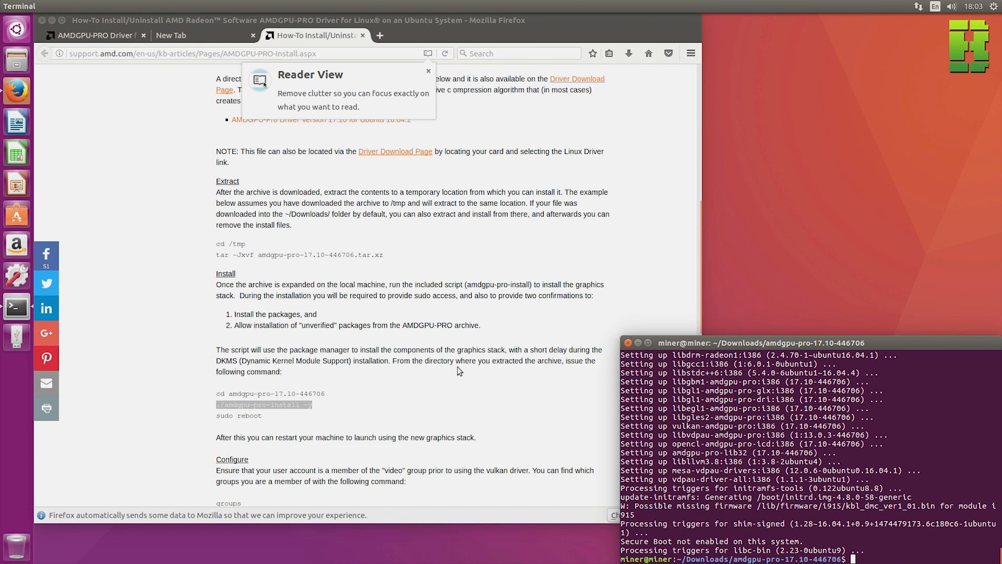
pyautogui.write('sudo')
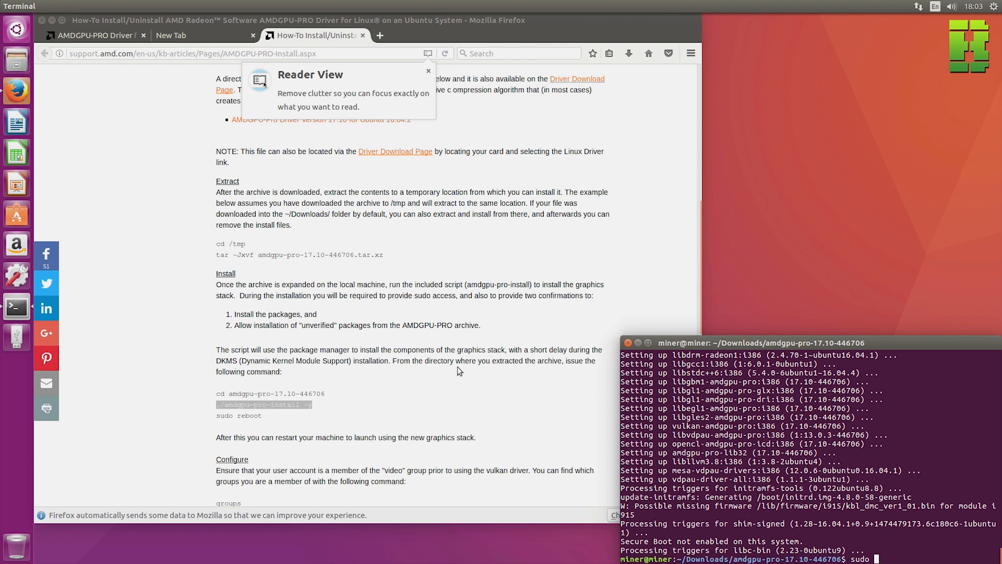
pyautogui.write('rebbt')
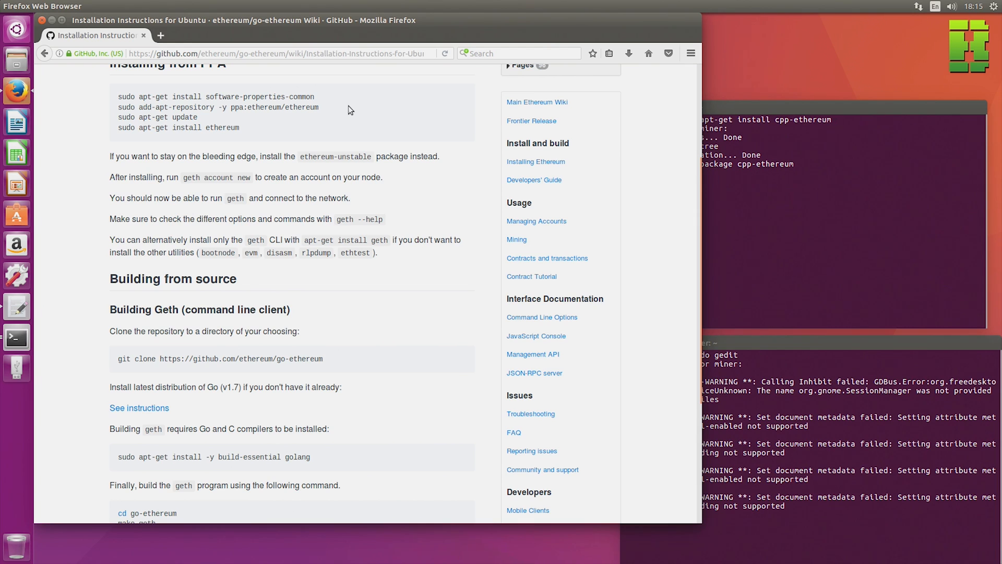
# - Paste the Ethereum PPA and update commands, then answer 'y' to install ethereum
pyautogui.scroll(3)
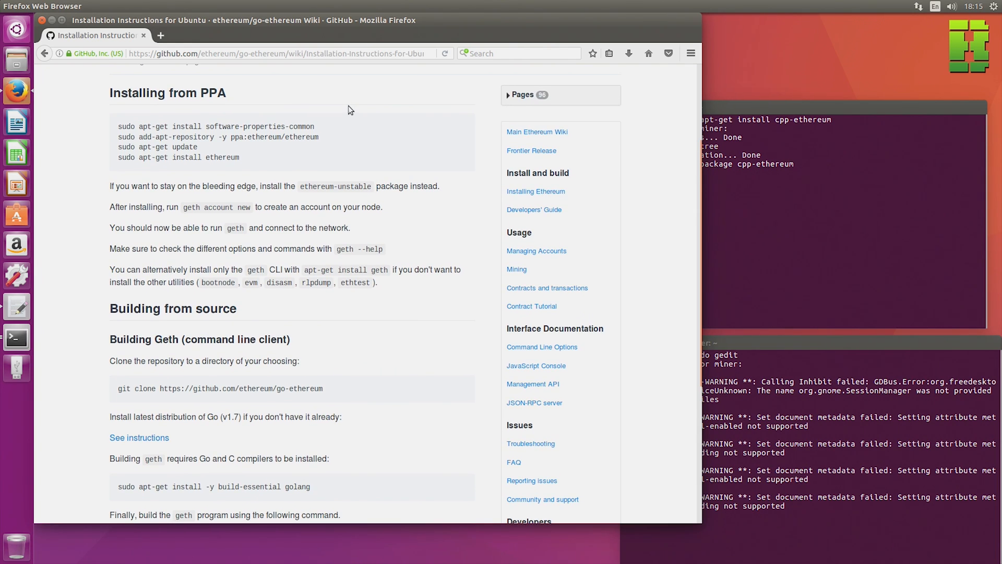
pyautogui.moveTo(344, 134)
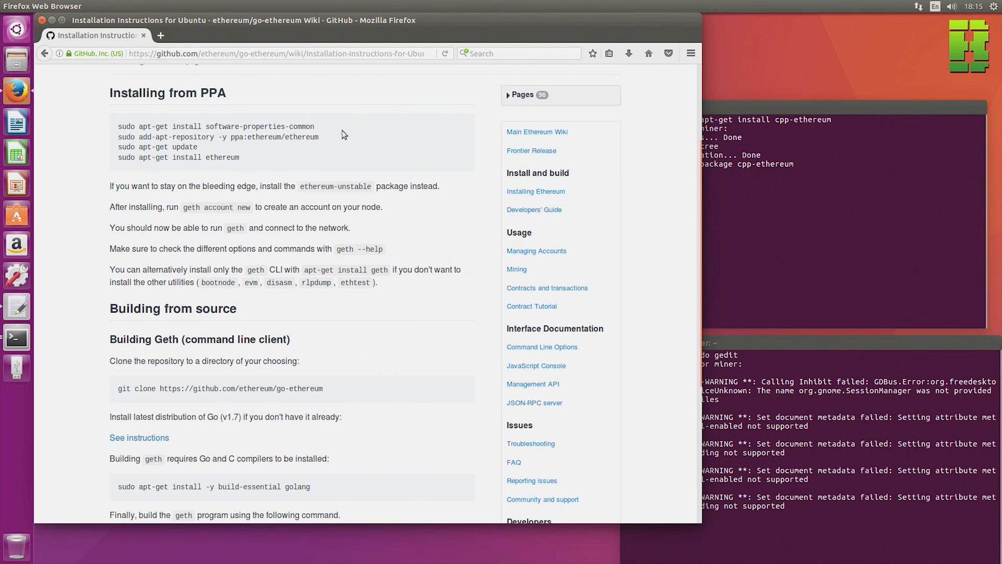
pyautogui.moveTo(323, 130)
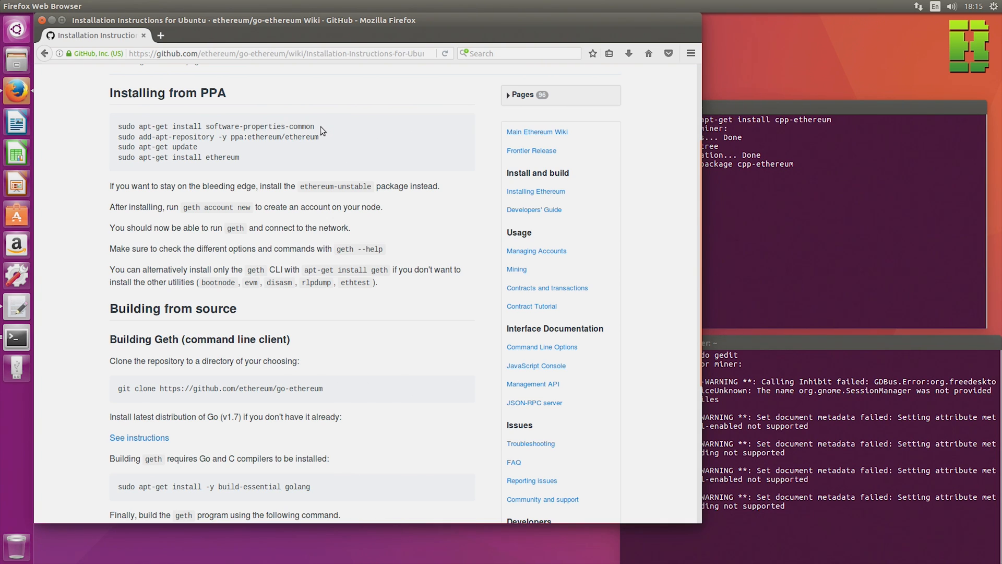
pyautogui.rightClick(214, 125)
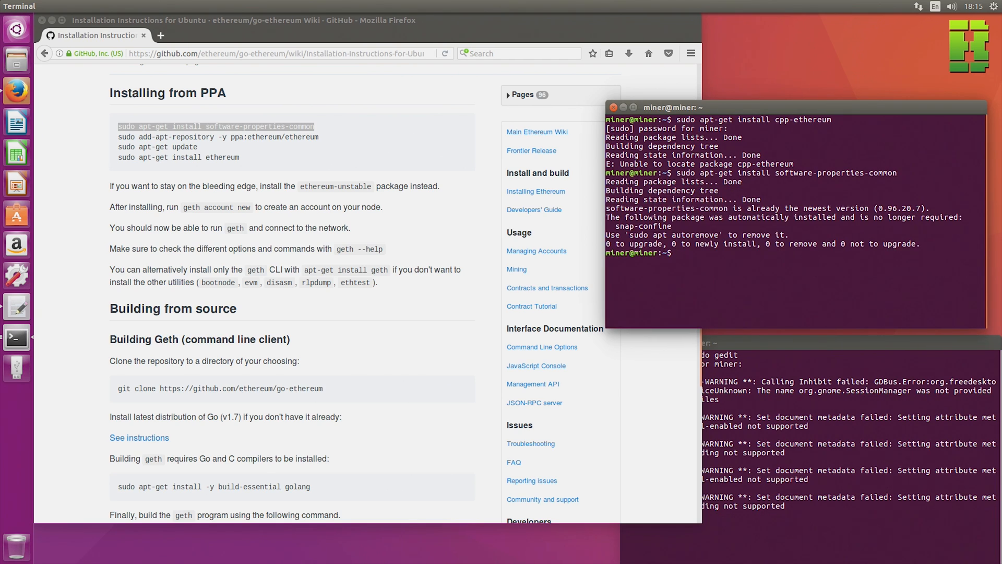
pyautogui.moveTo(343, 231)
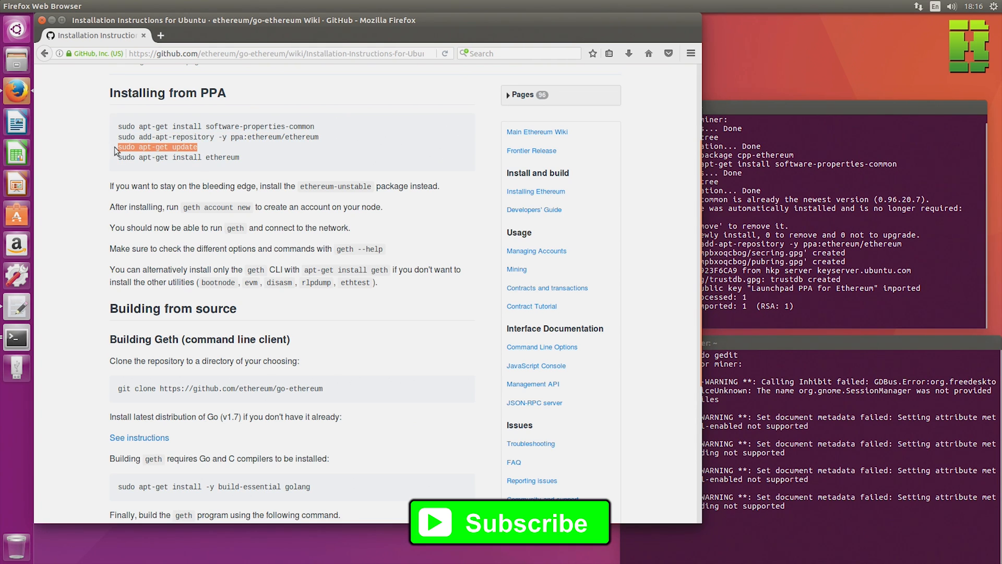
pyautogui.rightClick(840, 322)
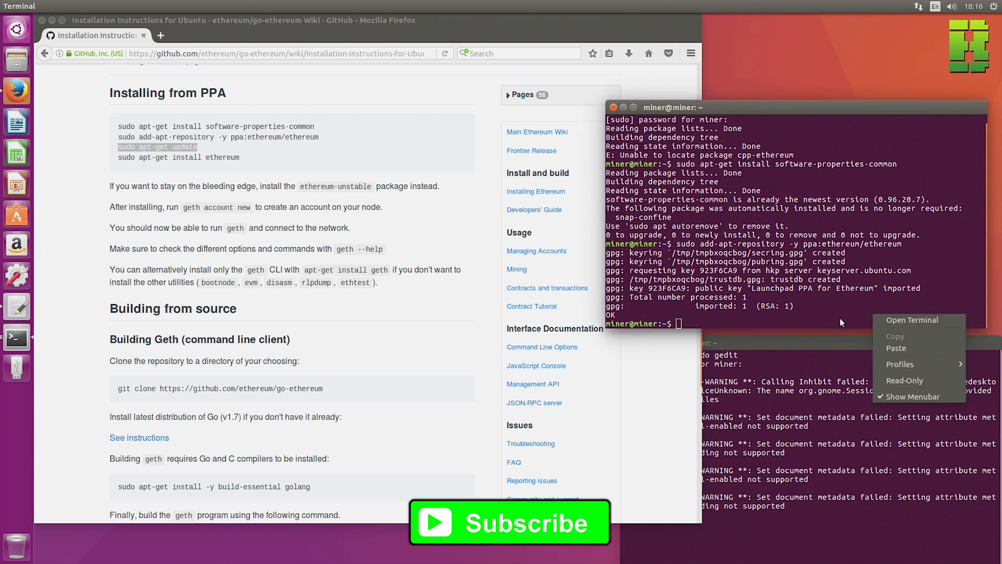
pyautogui.click(895, 348)
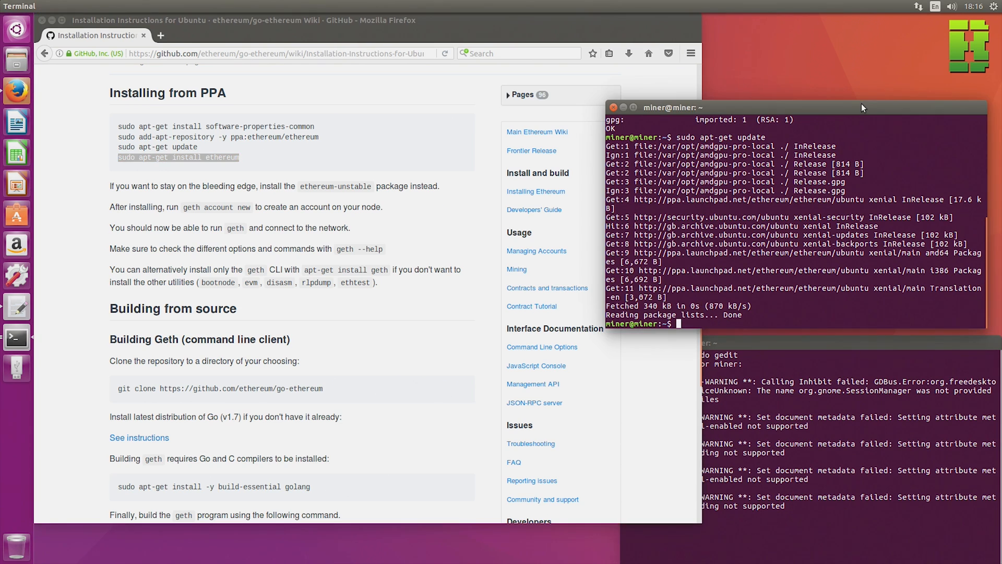
pyautogui.rightClick(678, 324)
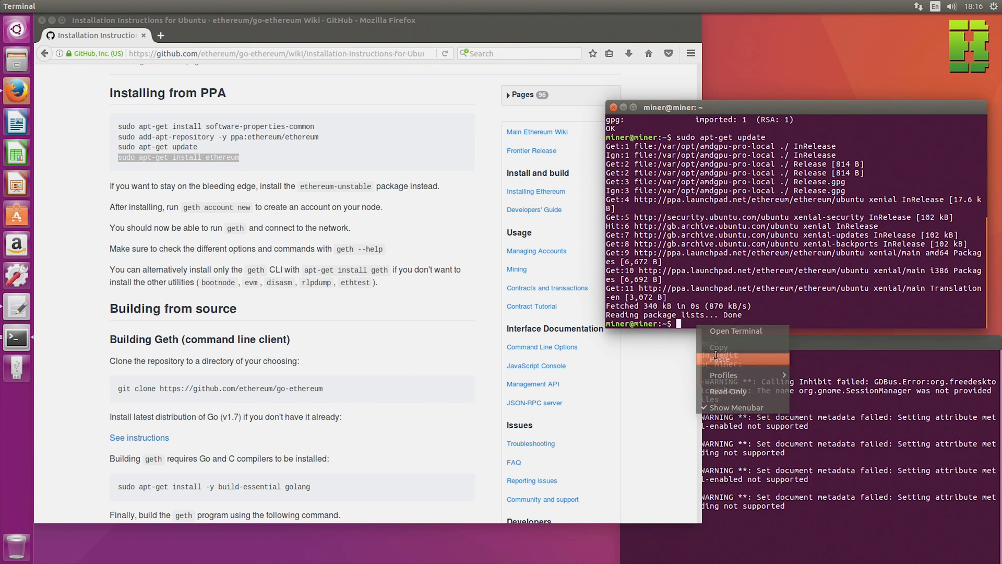
pyautogui.click(720, 358)
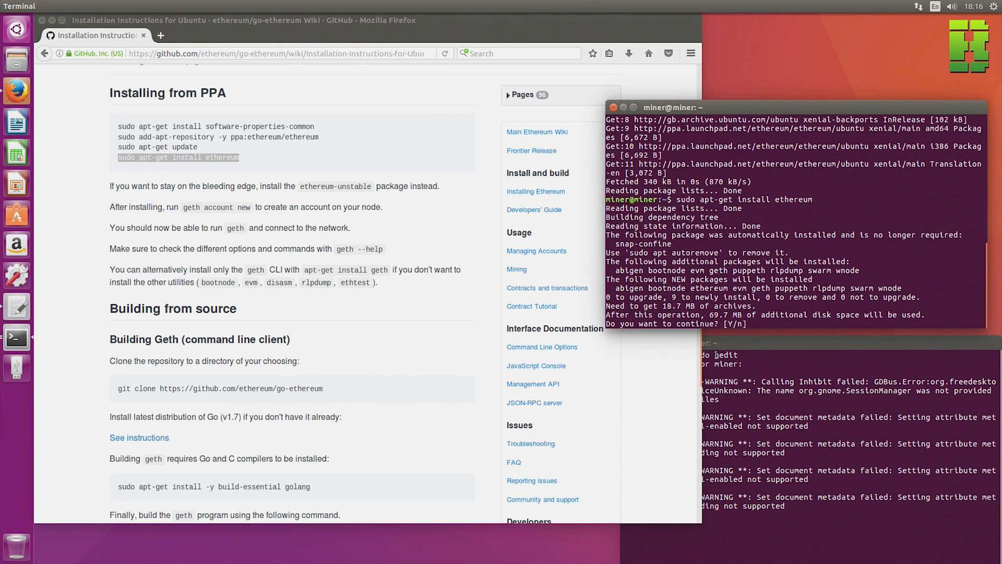
pyautogui.write('y')
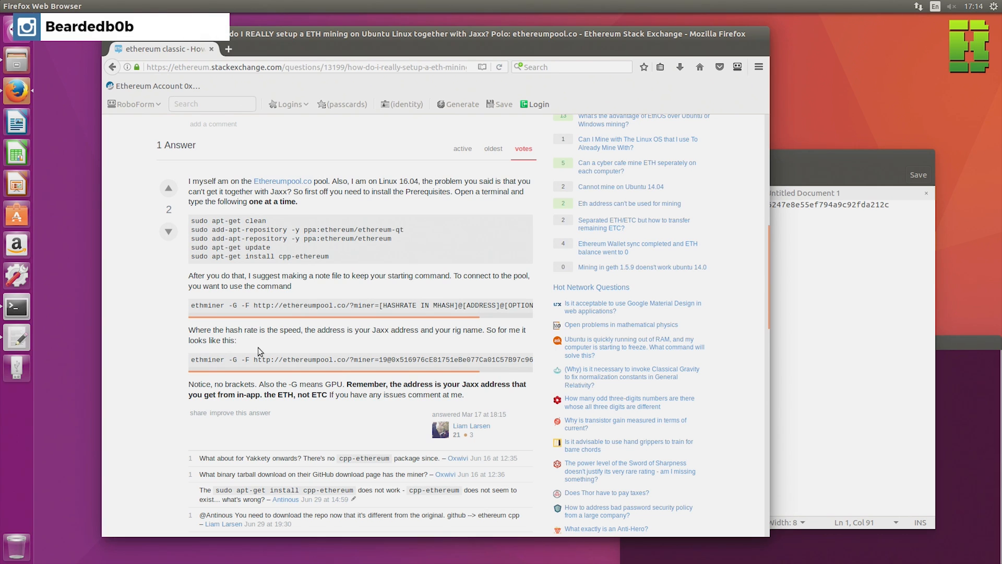
pyautogui.moveTo(347, 310)
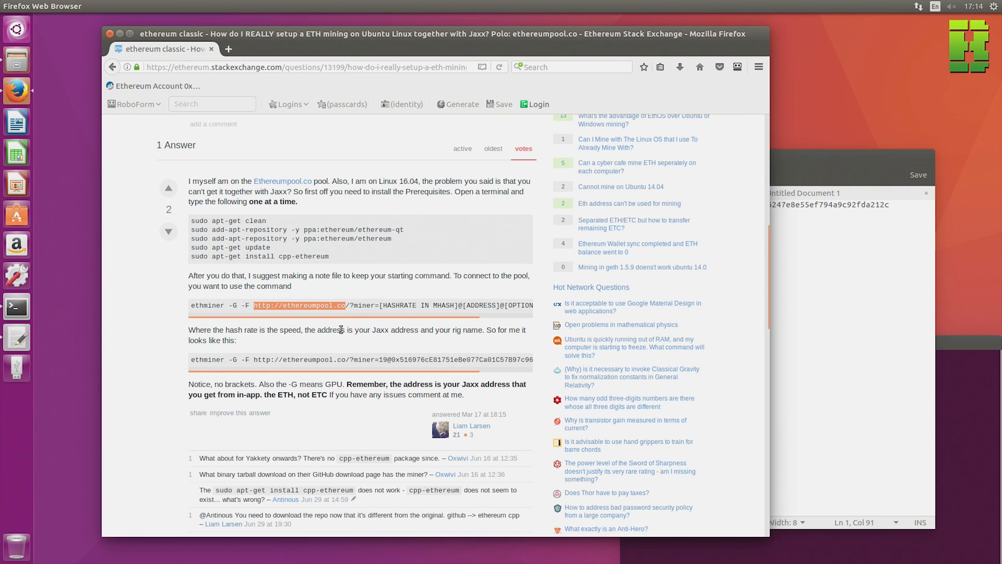
# - Highlight the pool URL, ethminer, -G option and rig name in the answer's command
pyautogui.tripleClick(358, 305)
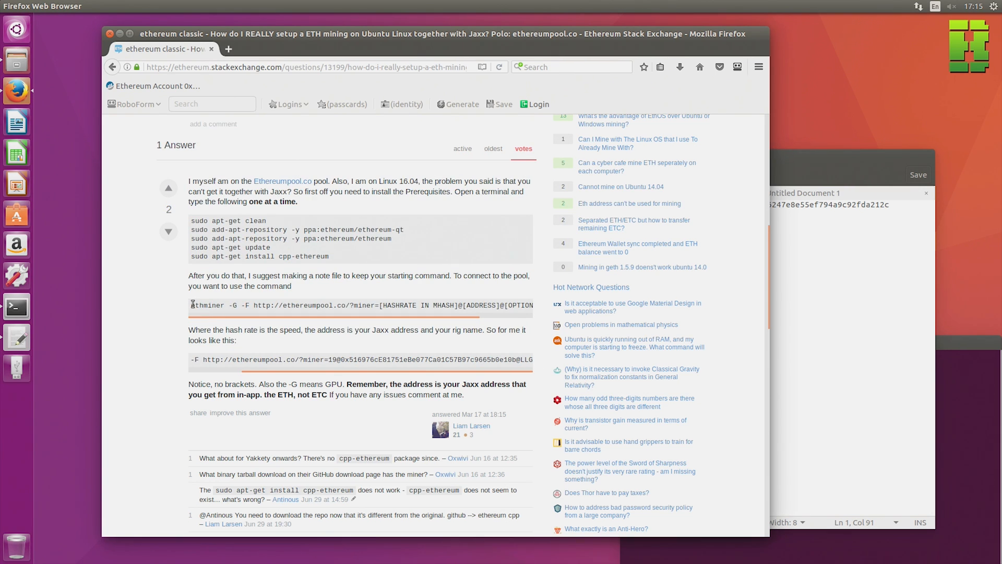
pyautogui.doubleClick(205, 305)
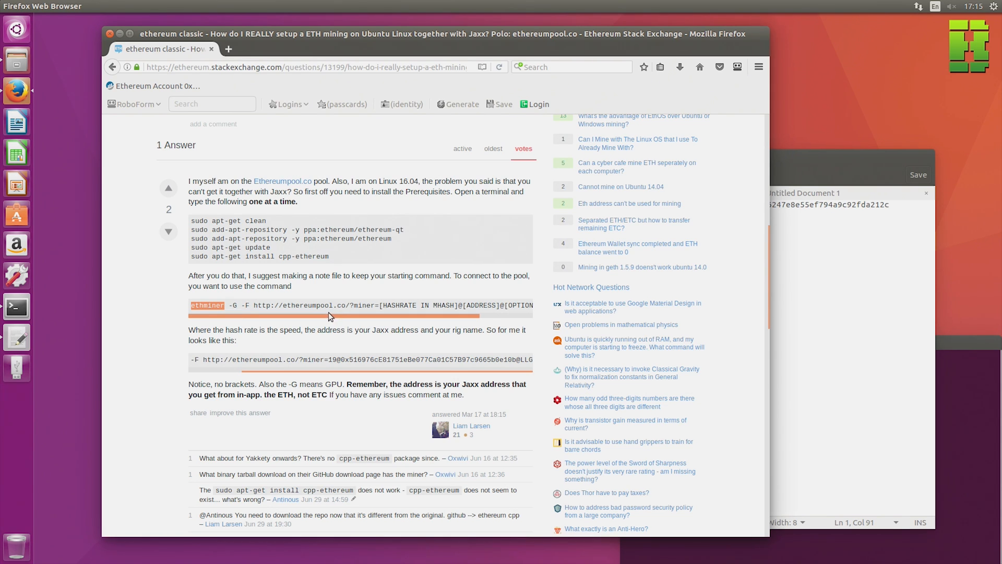
pyautogui.moveTo(438, 316)
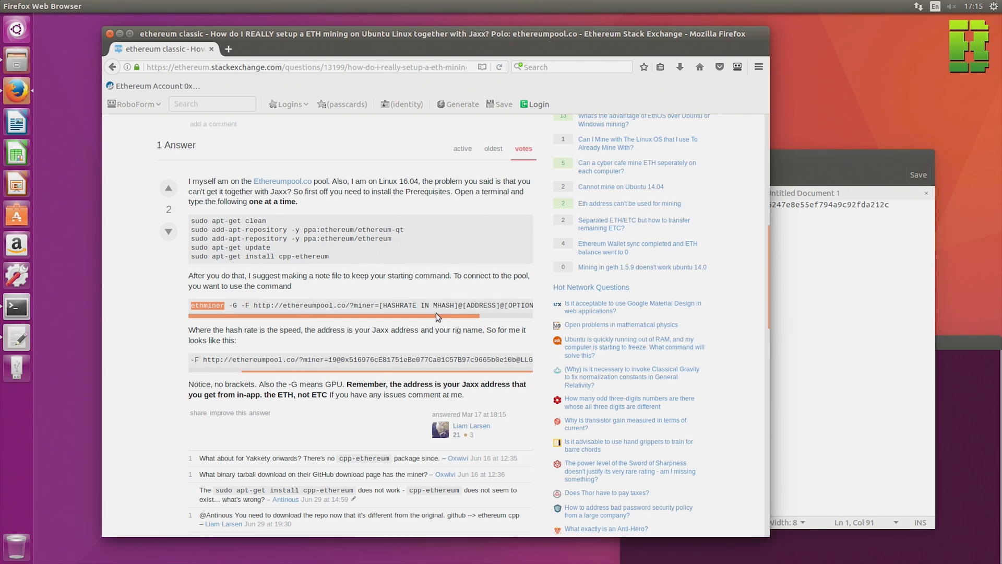
pyautogui.click(191, 308)
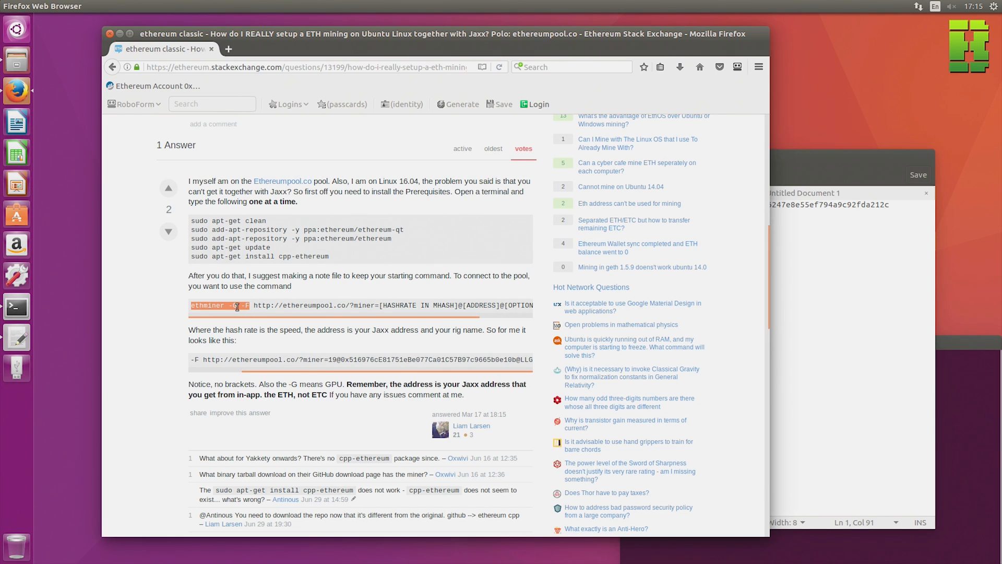
pyautogui.moveTo(256, 304)
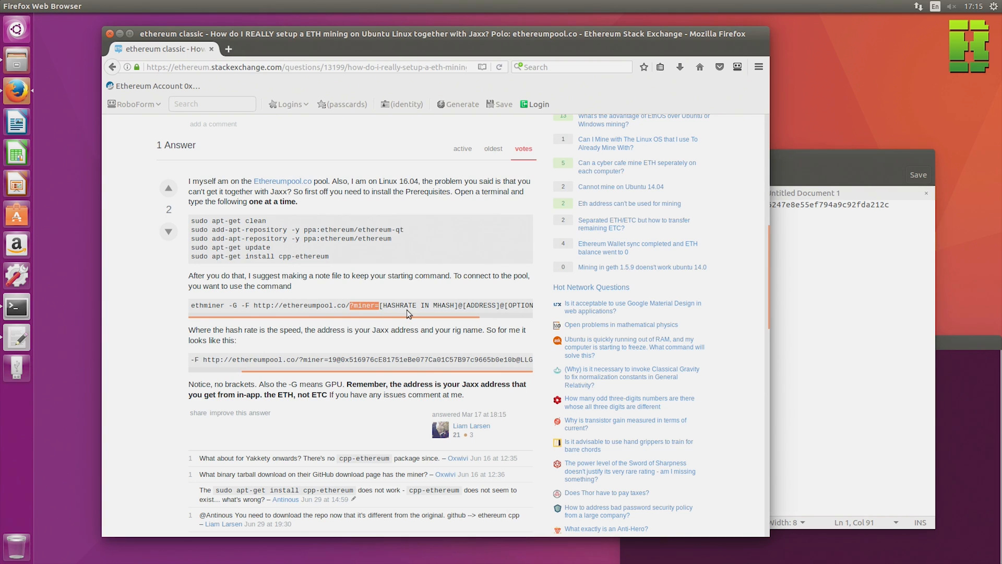
pyautogui.moveTo(403, 308)
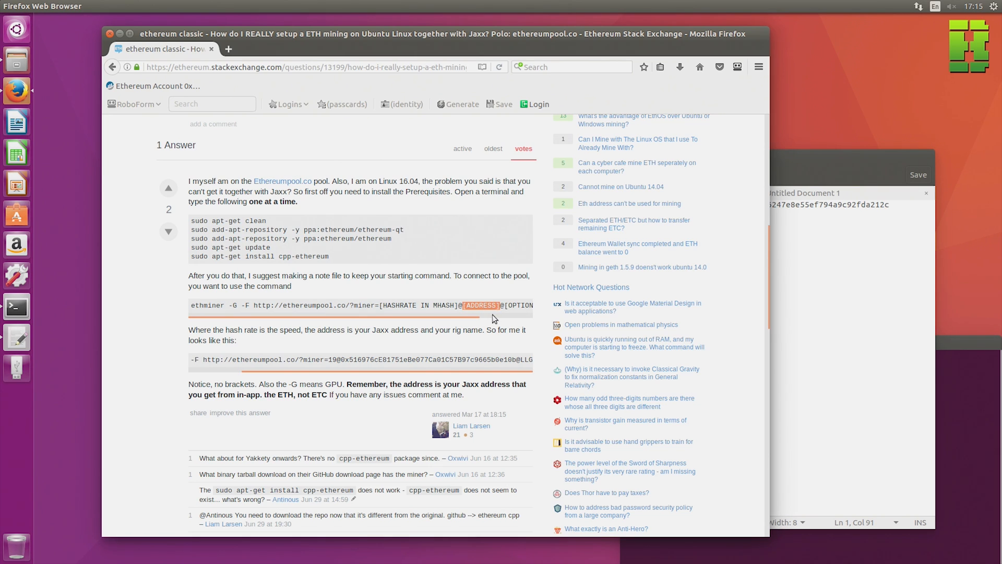
pyautogui.moveTo(493, 317)
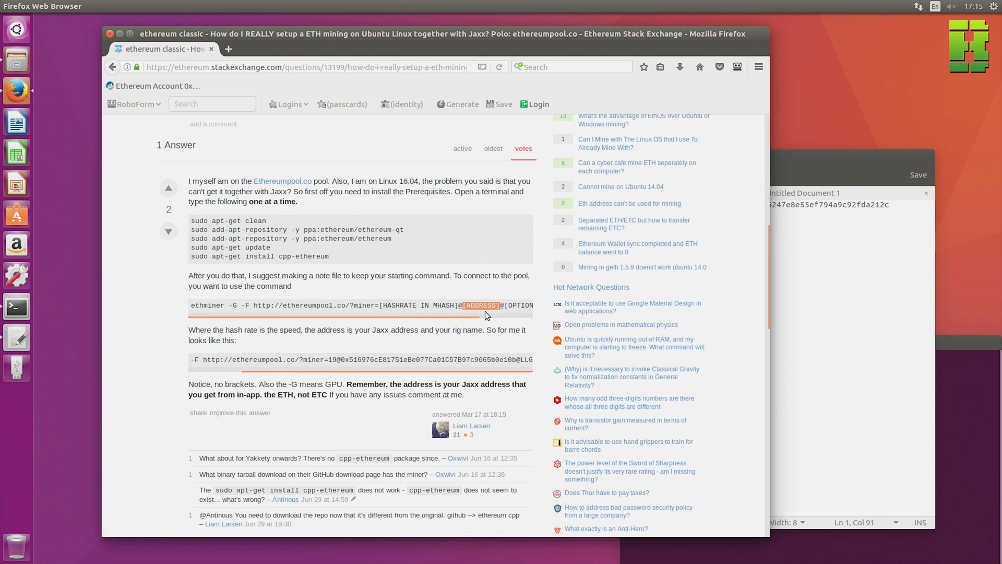
pyautogui.moveTo(480, 315)
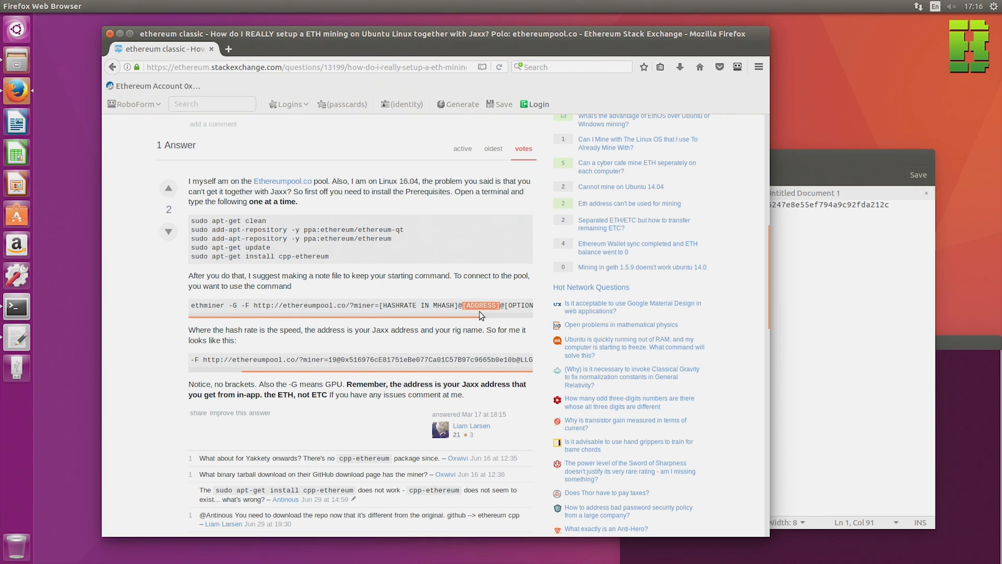
pyautogui.moveTo(463, 339)
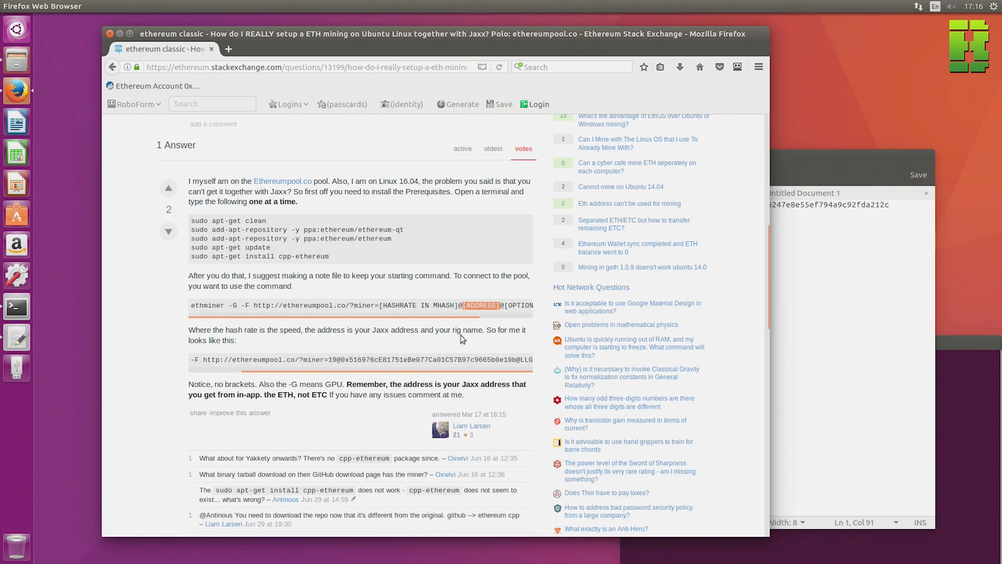
pyautogui.moveTo(479, 348)
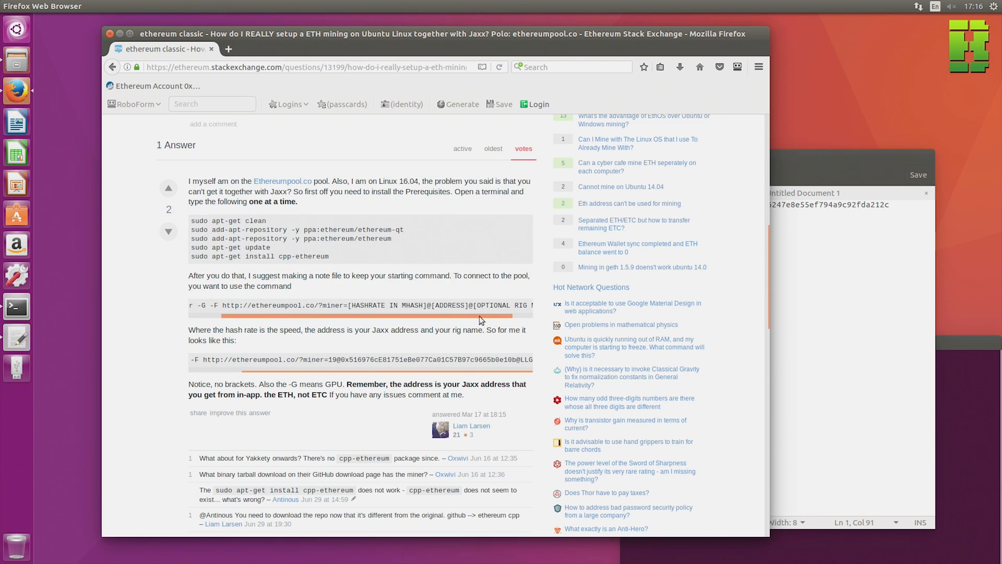
pyautogui.hscroll(3)
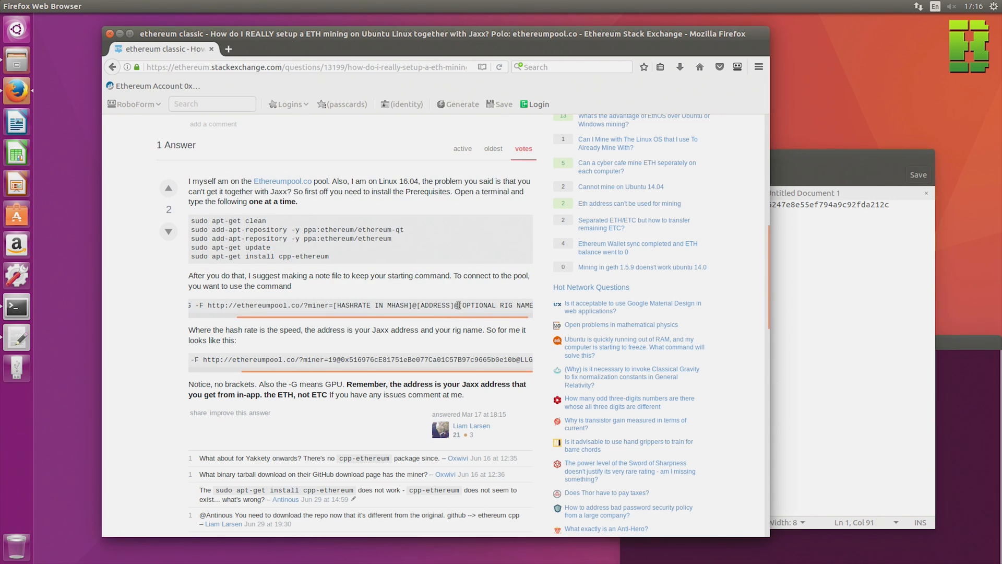
pyautogui.doubleClick(492, 305)
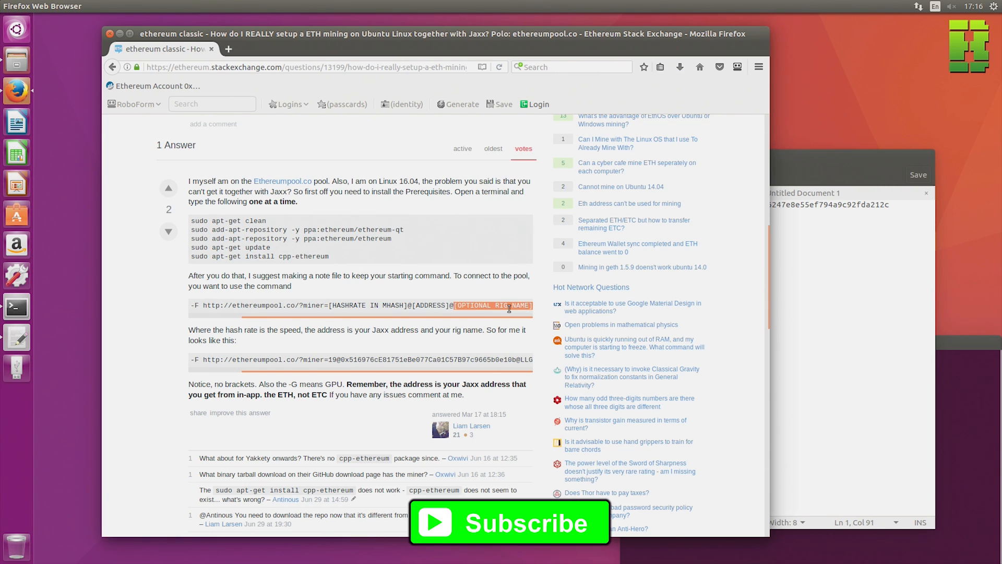
pyautogui.moveTo(284, 313)
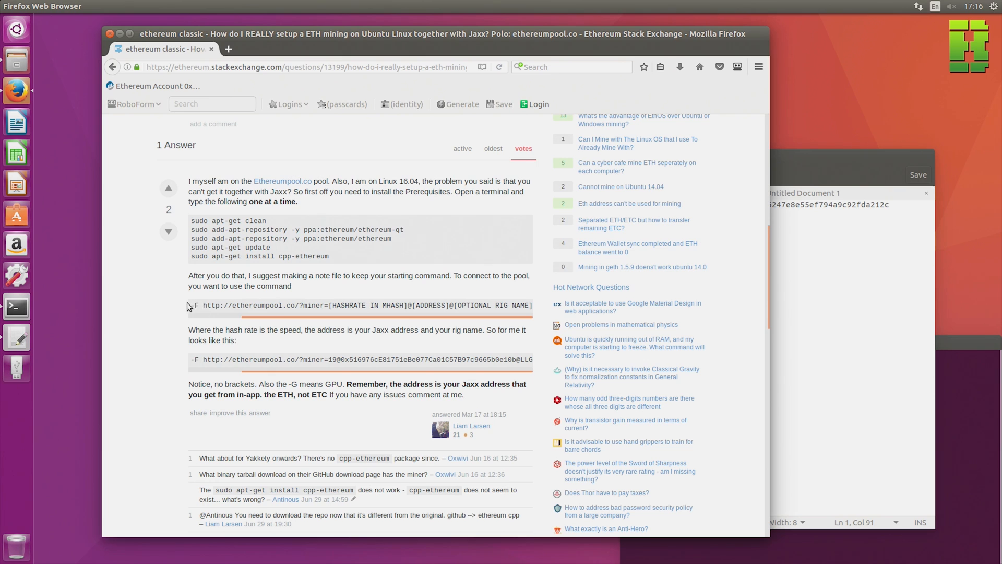
pyautogui.moveTo(902, 153)
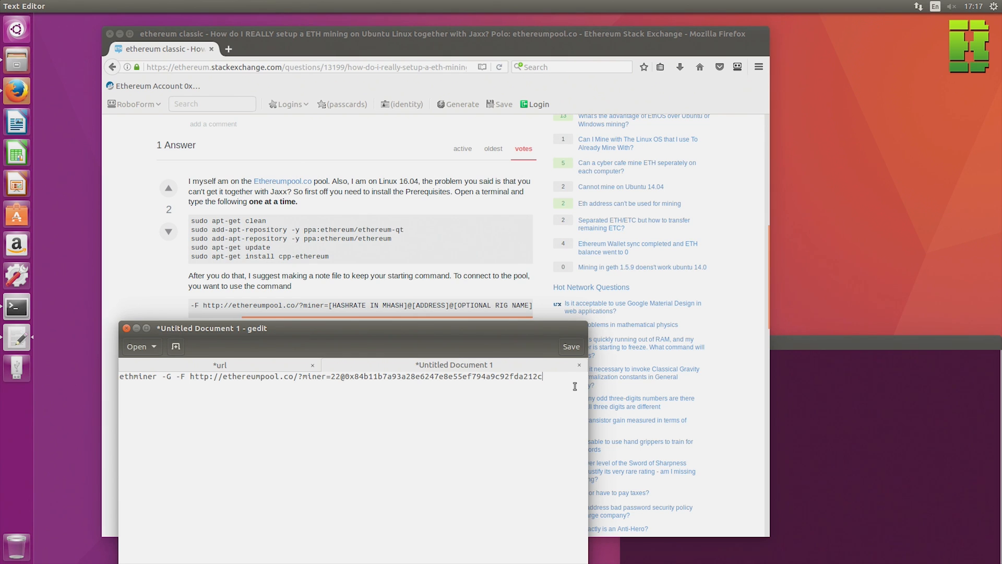
pyautogui.write('@RX')
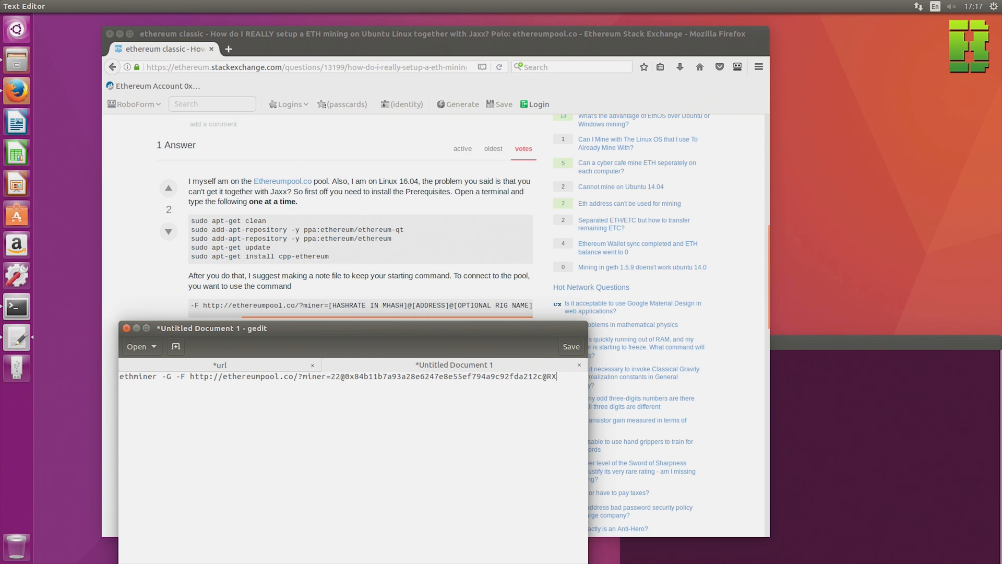
pyautogui.write('480')
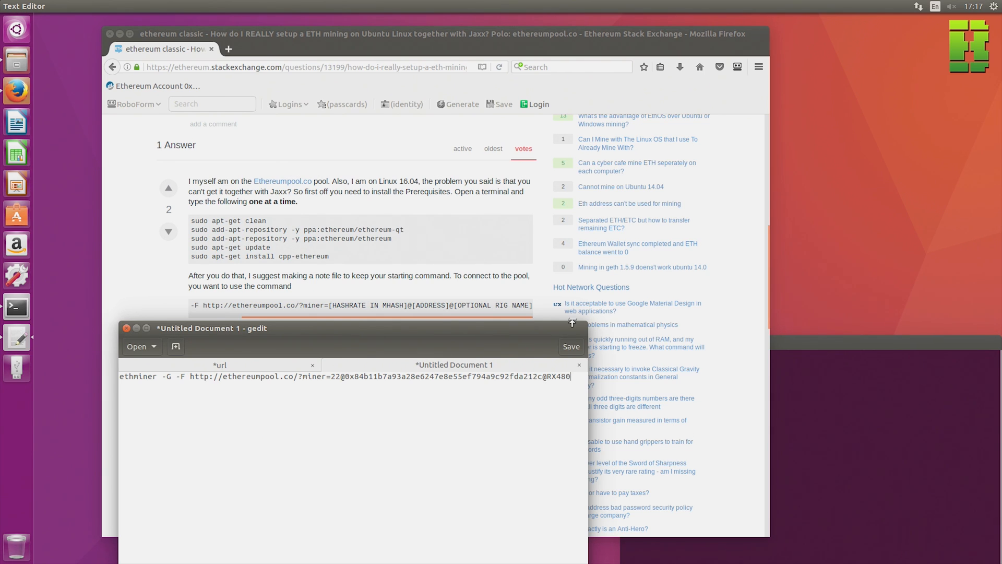
pyautogui.tripleClick(345, 376)
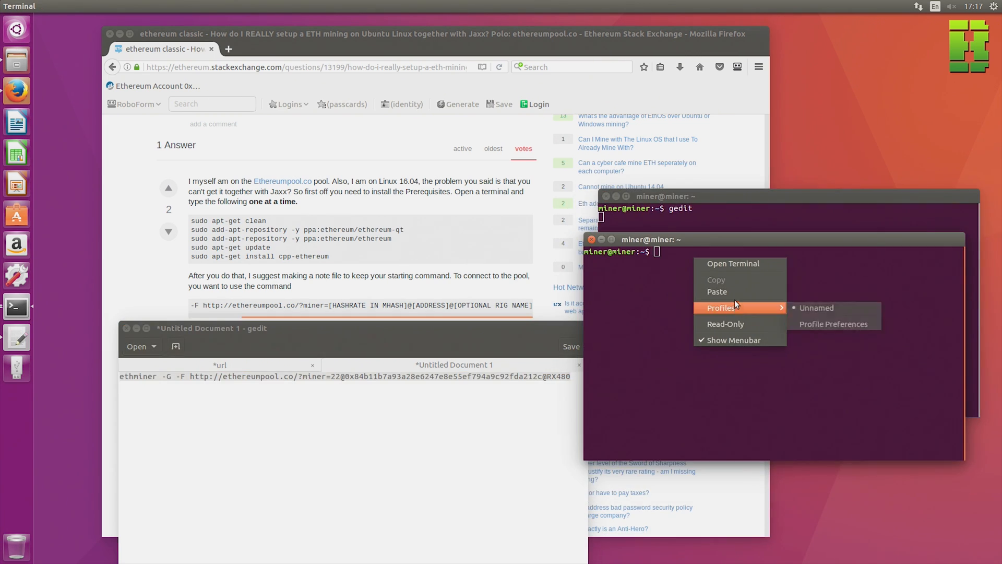
# - Paste the ethminer ethereumpool.co command into the new Terminal and run it
pyautogui.click(716, 291)
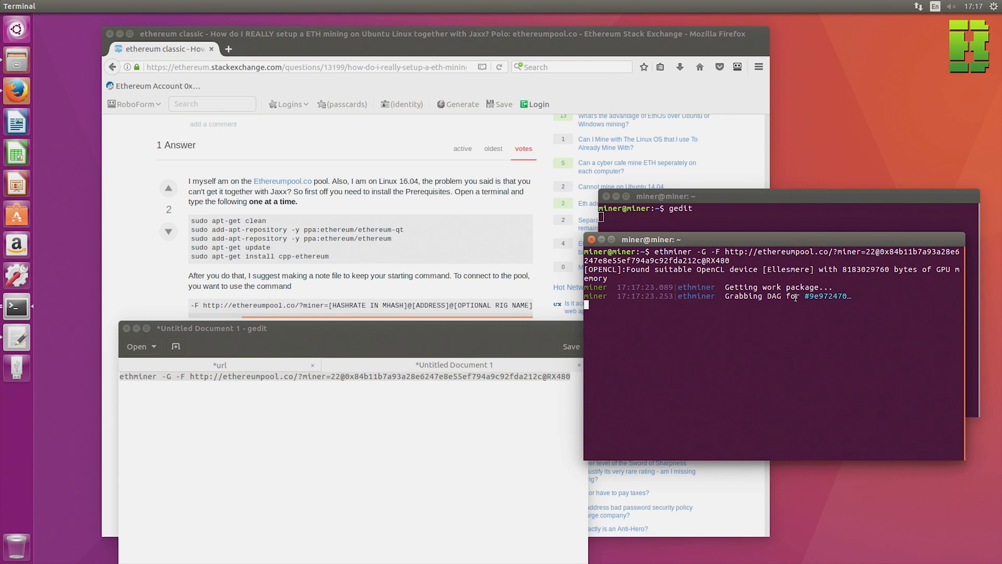
pyautogui.moveTo(751, 347)
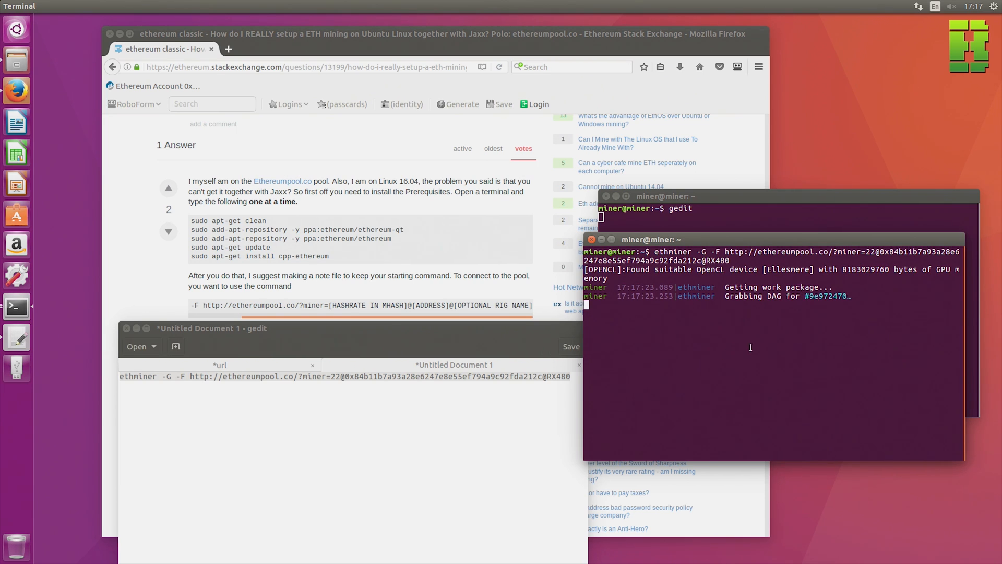
pyautogui.moveTo(874, 381)
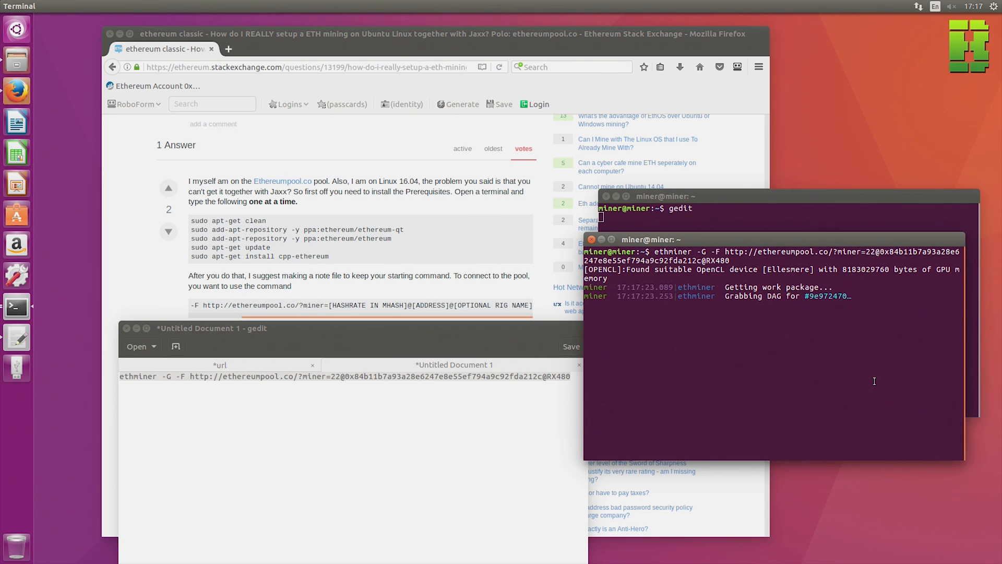